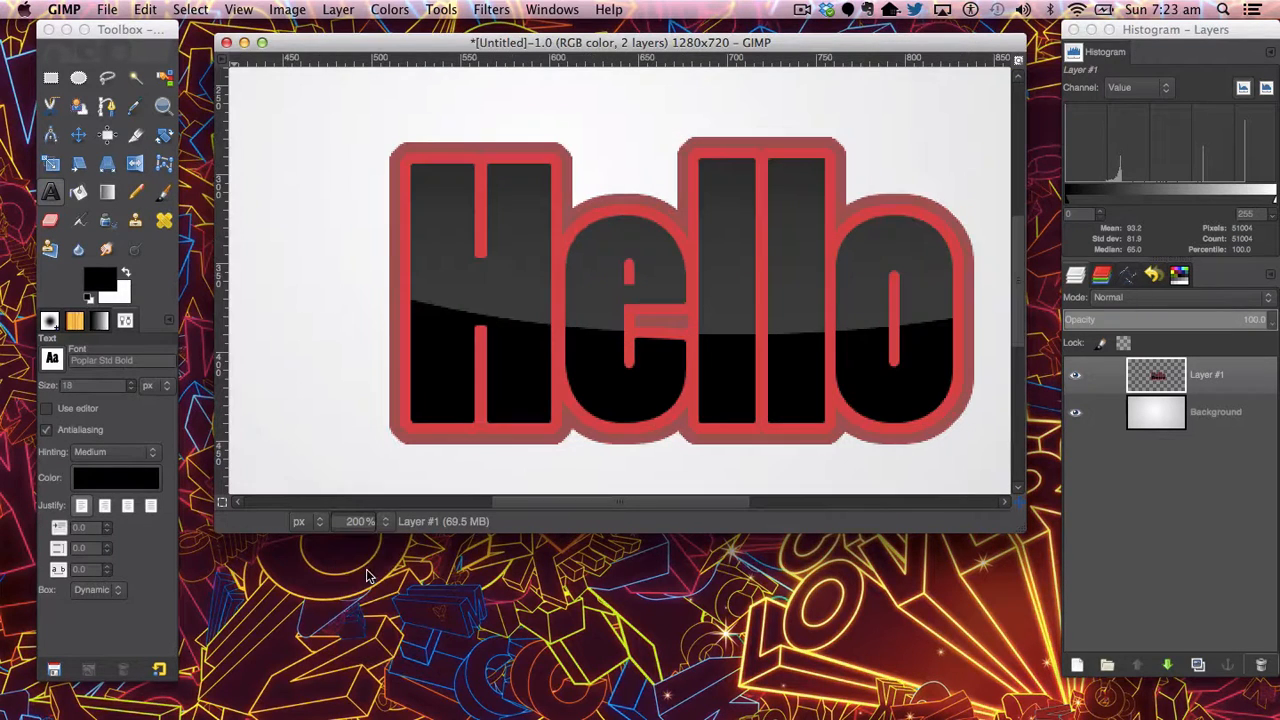
pyautogui.moveTo(540, 180)
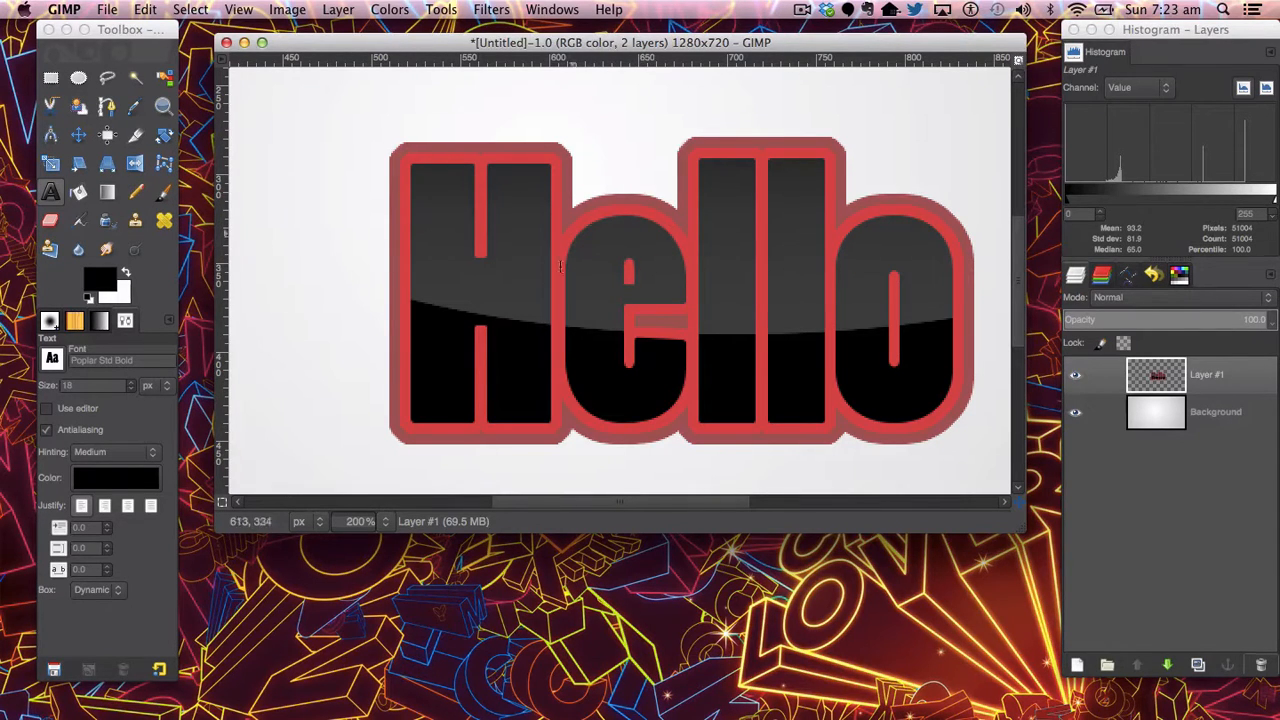
pyautogui.moveTo(652, 224)
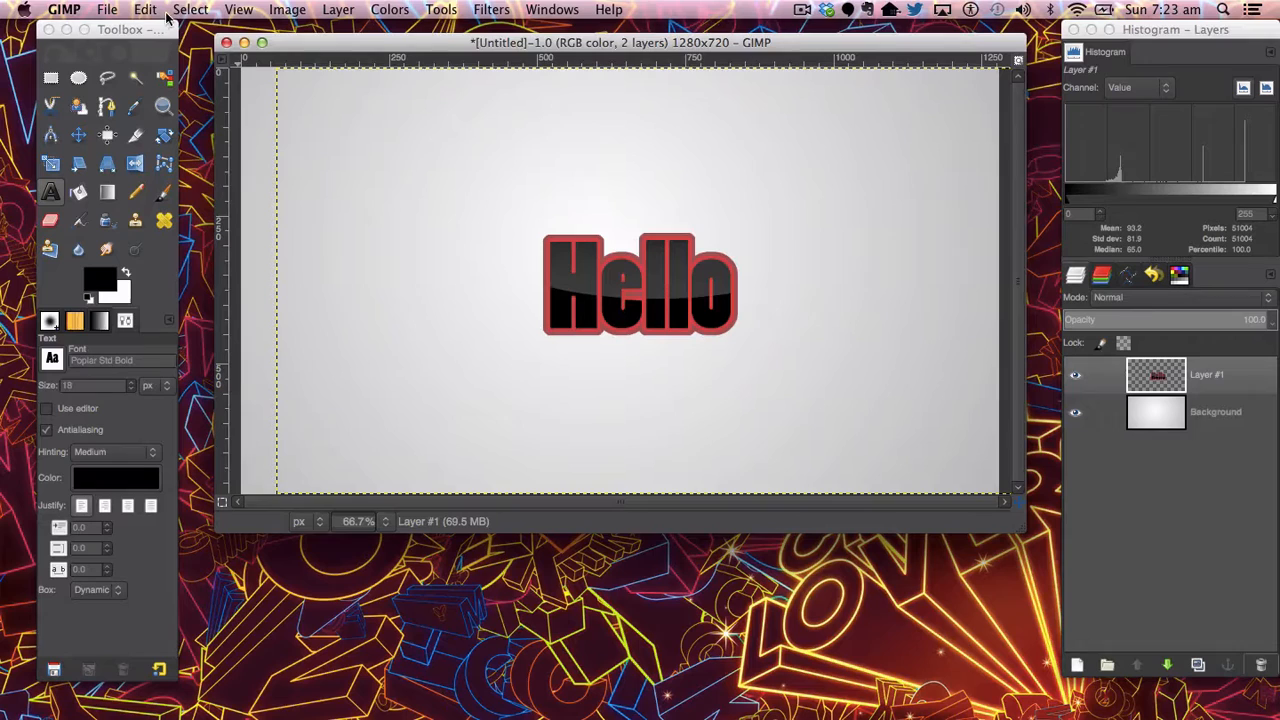
pyautogui.moveTo(583, 288)
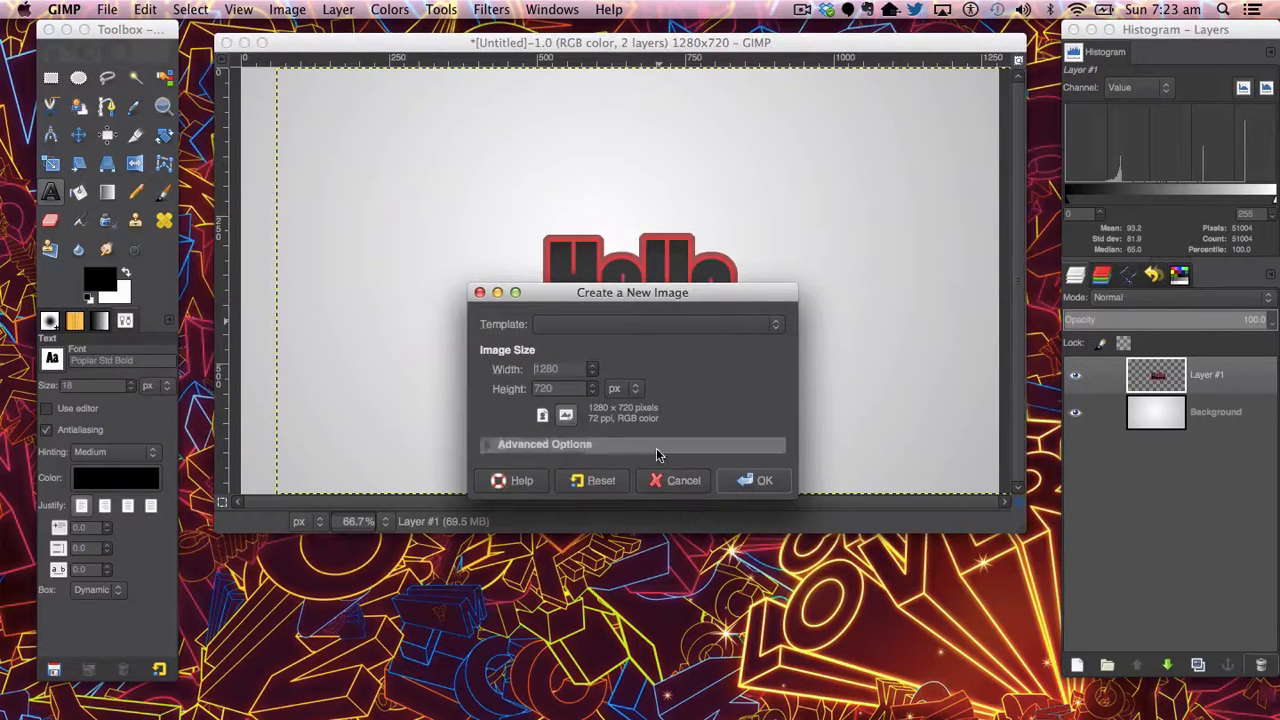
# Create a 1280×720 image and fill it with a radial gray gradient from the centre.
pyautogui.click(763, 480)
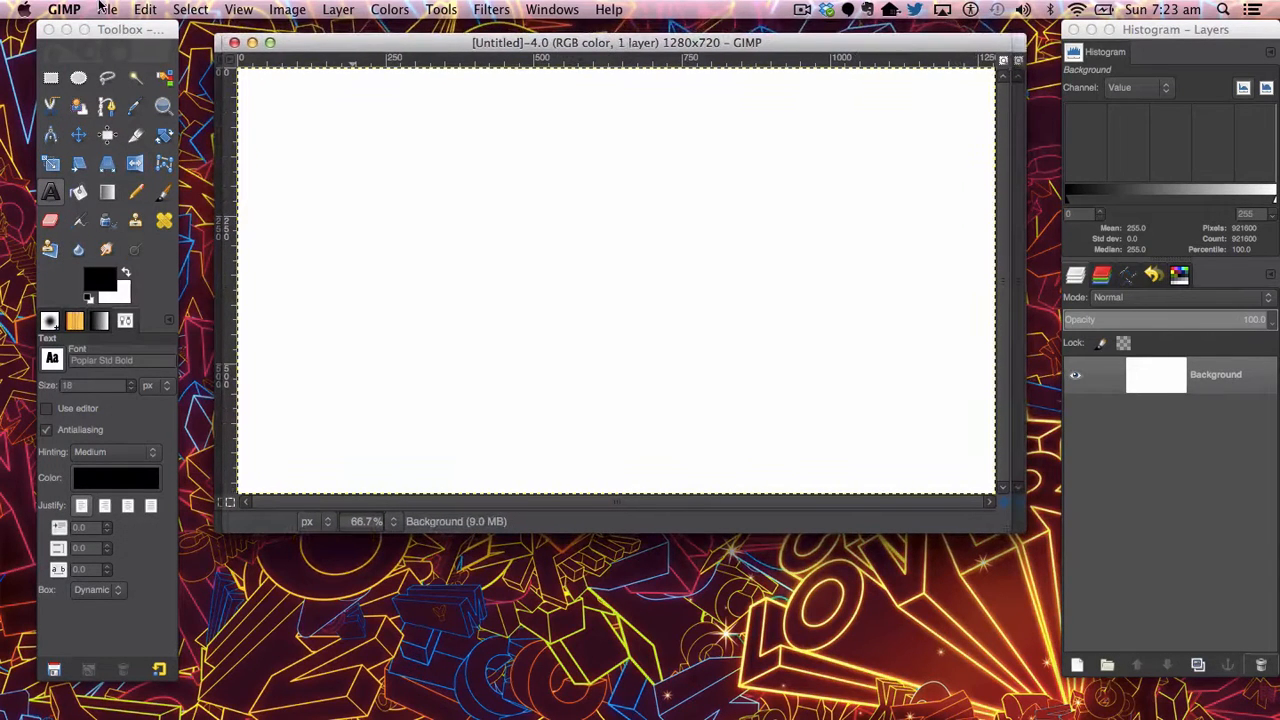
pyautogui.moveTo(106, 192)
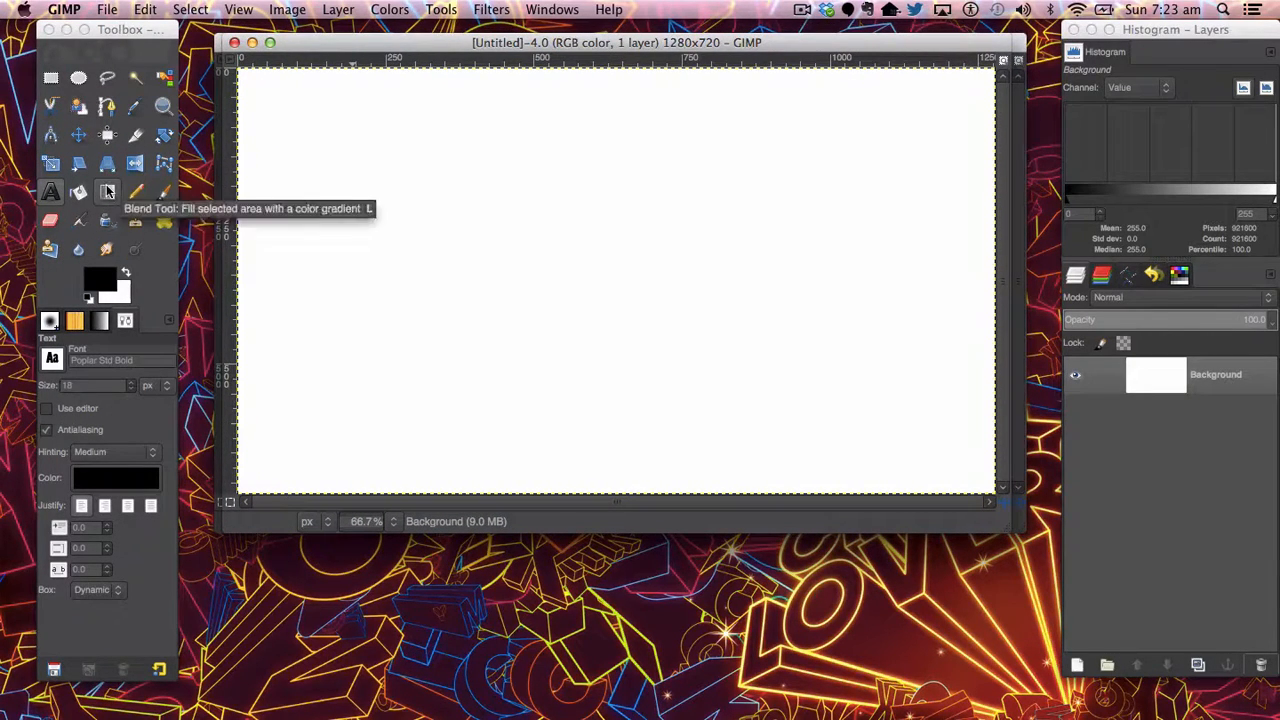
pyautogui.click(106, 191)
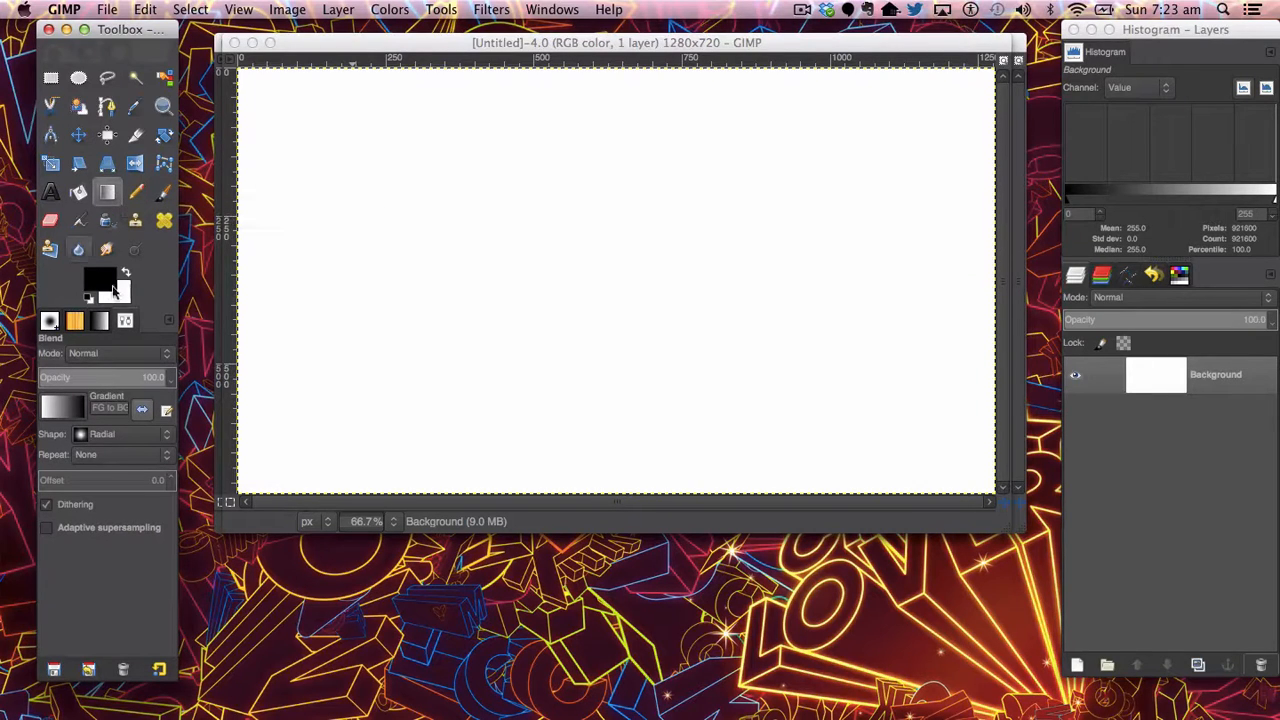
pyautogui.click(92, 283)
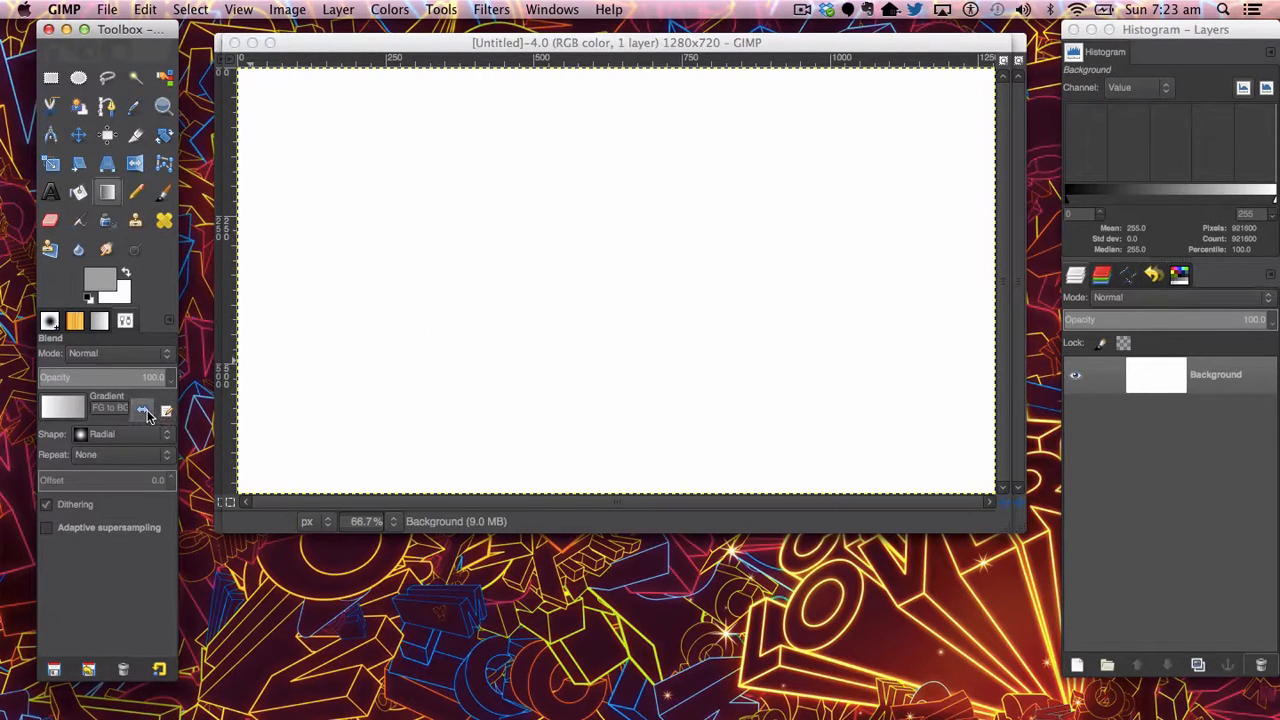
pyautogui.moveTo(640, 290)
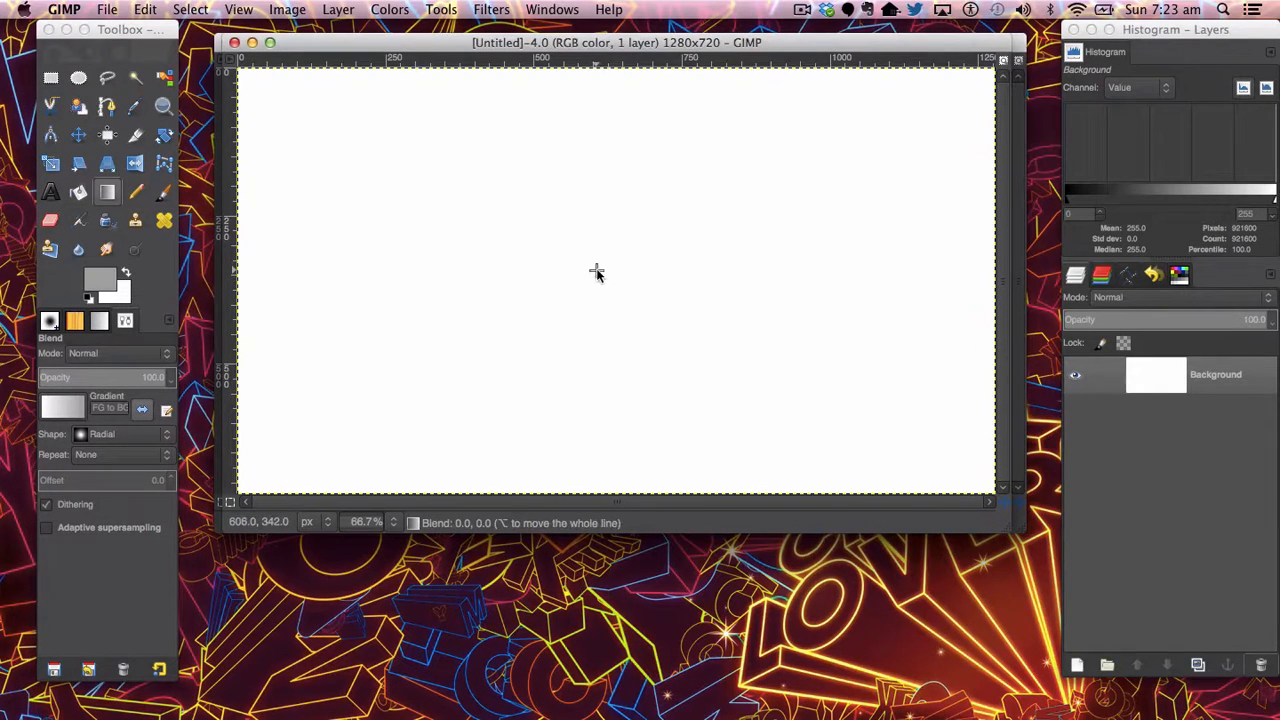
pyautogui.moveTo(596, 271); pyautogui.dragTo(983, 498)
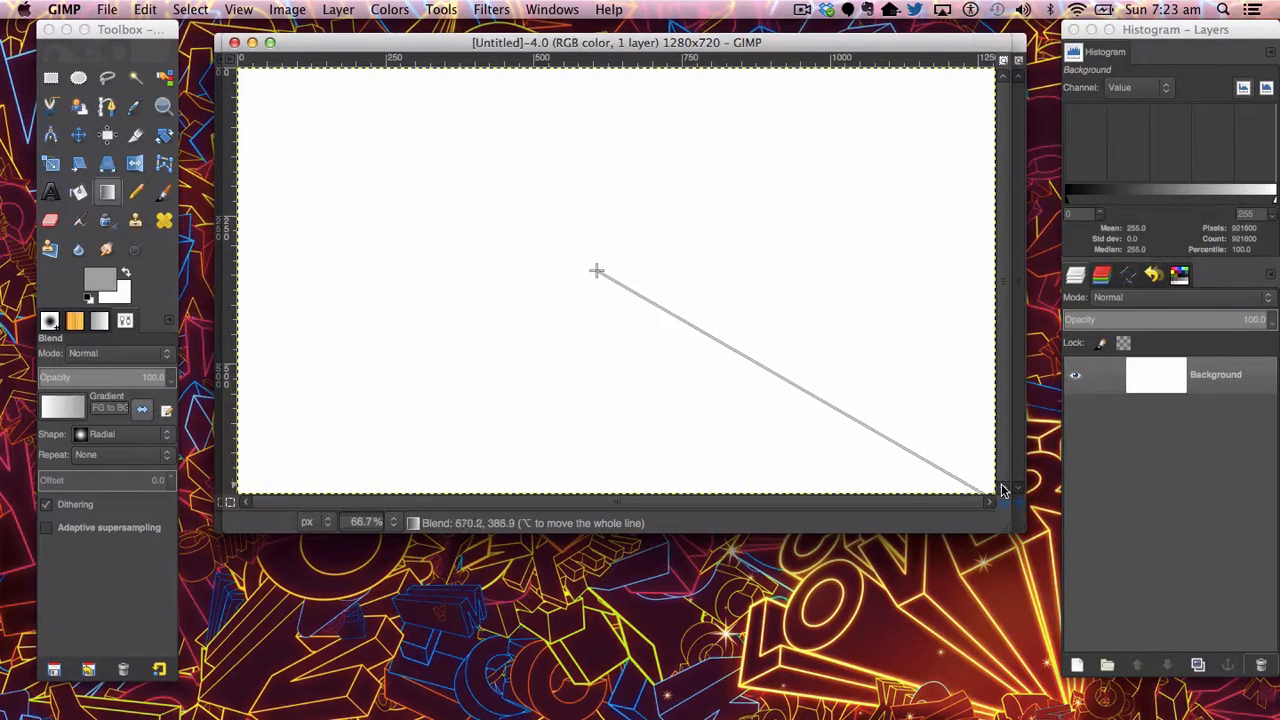
pyautogui.moveTo(596, 271); pyautogui.dragTo(960, 495)
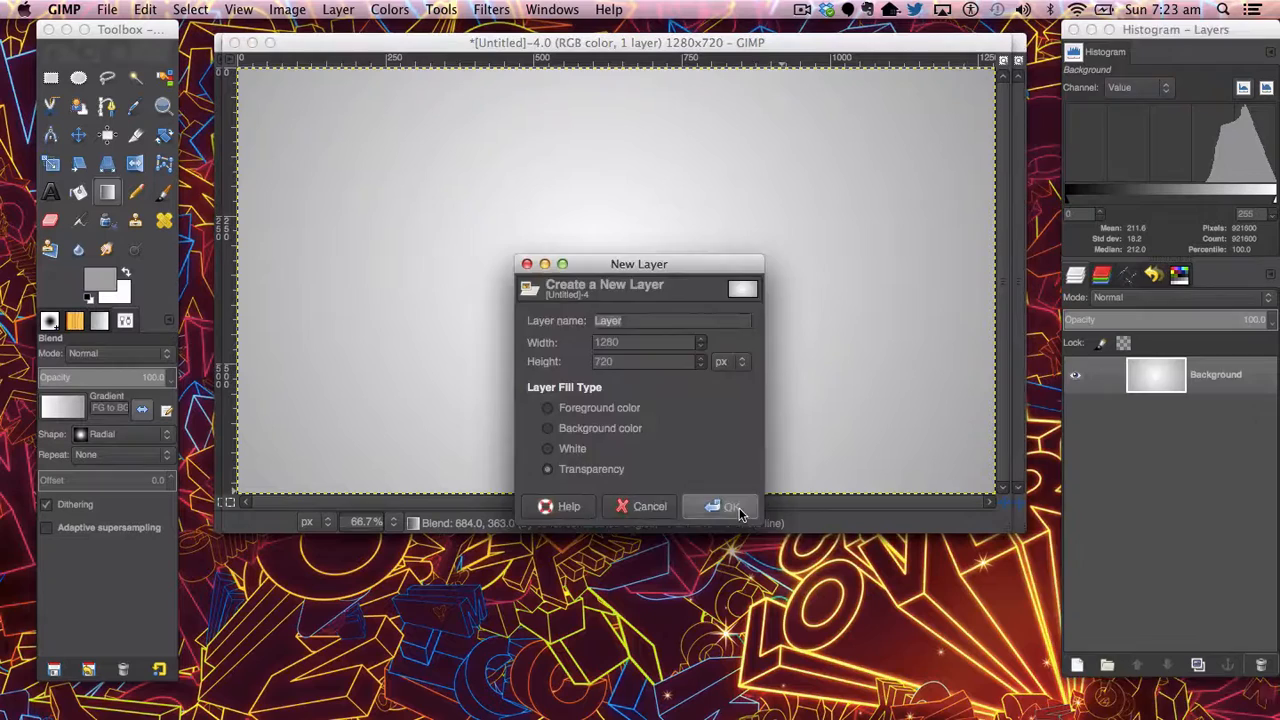
# Add a transparent layer and type 'Hello' in dark green (2b6f58) bold text.
pyautogui.click(727, 506)
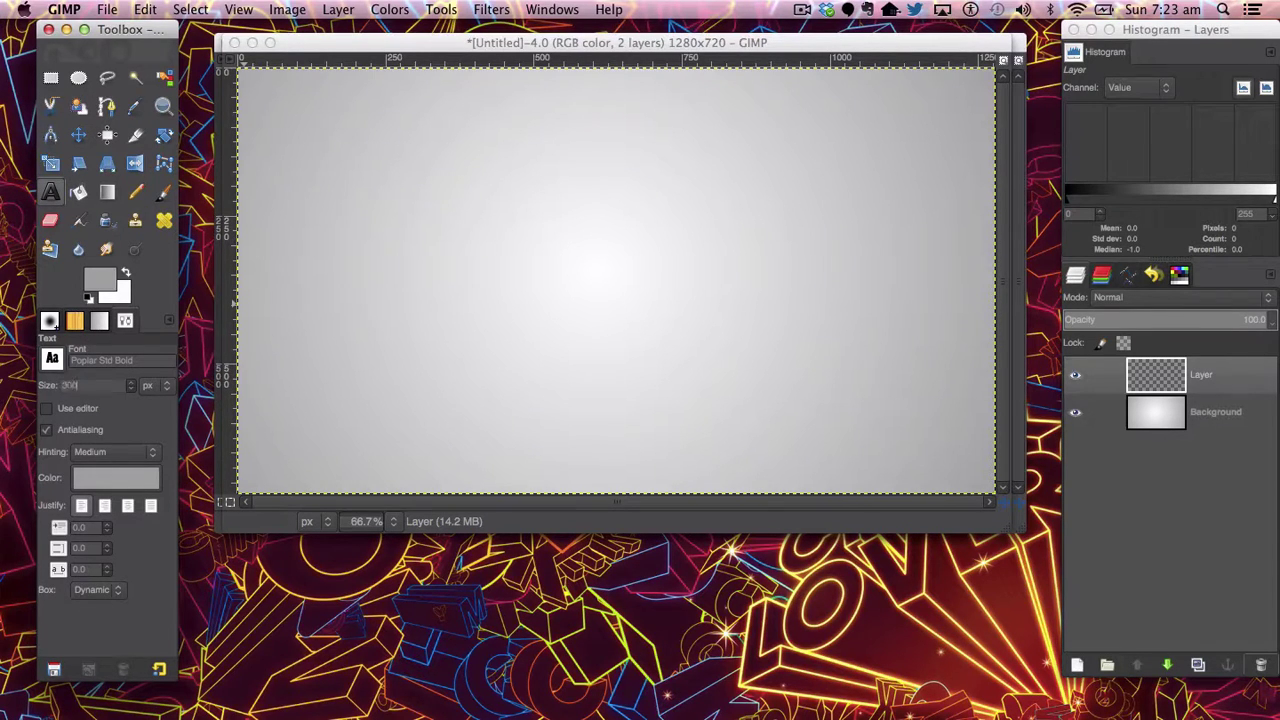
pyautogui.click(116, 477)
pyautogui.write('2b6f58')
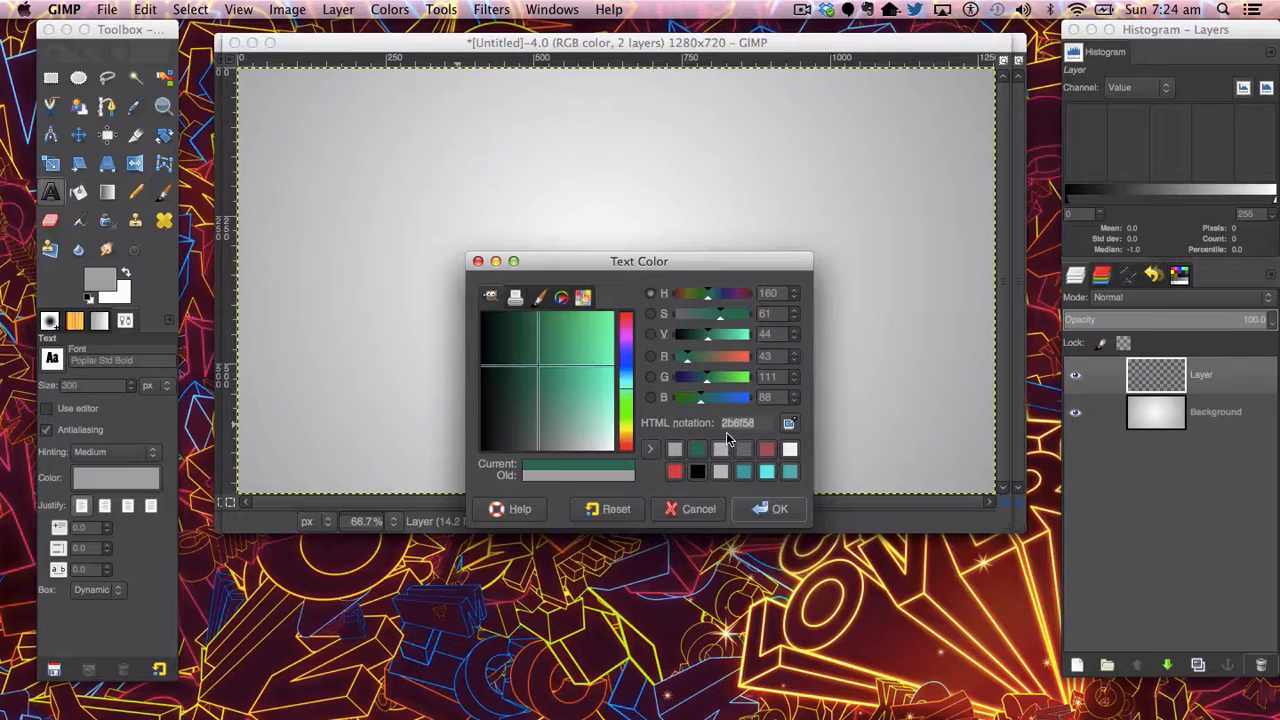
pyautogui.click(778, 509)
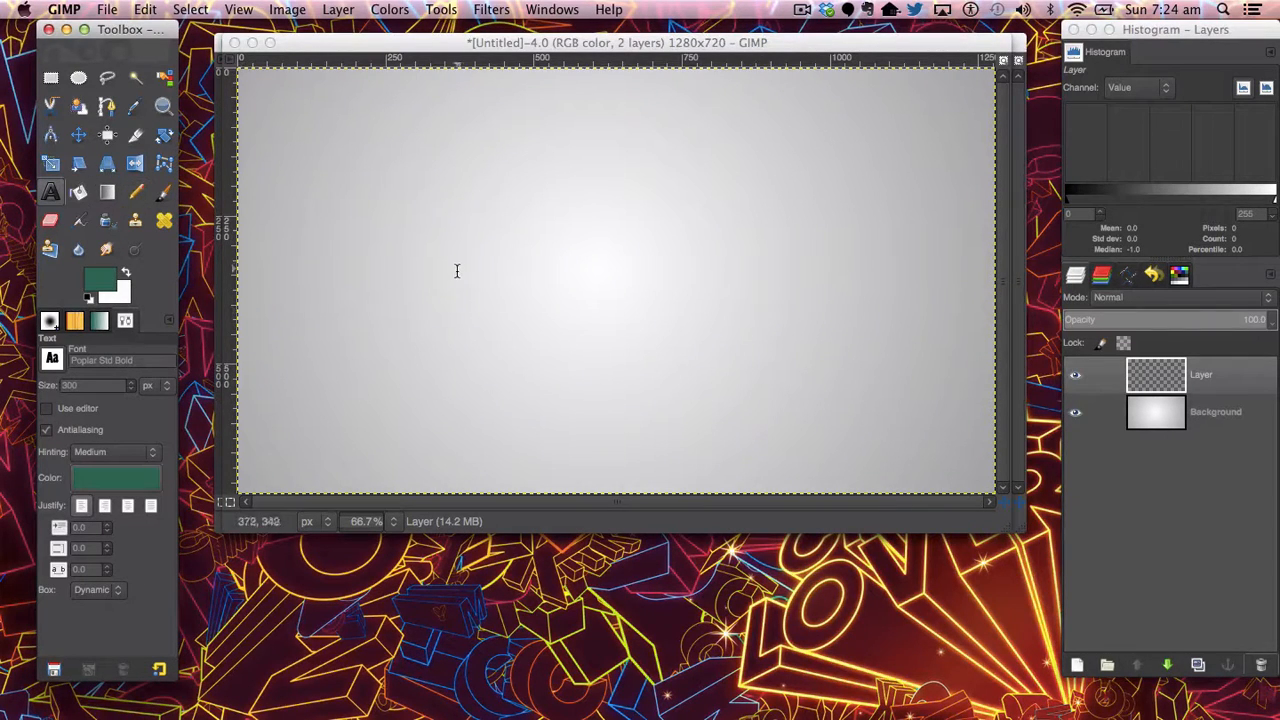
pyautogui.write('He')
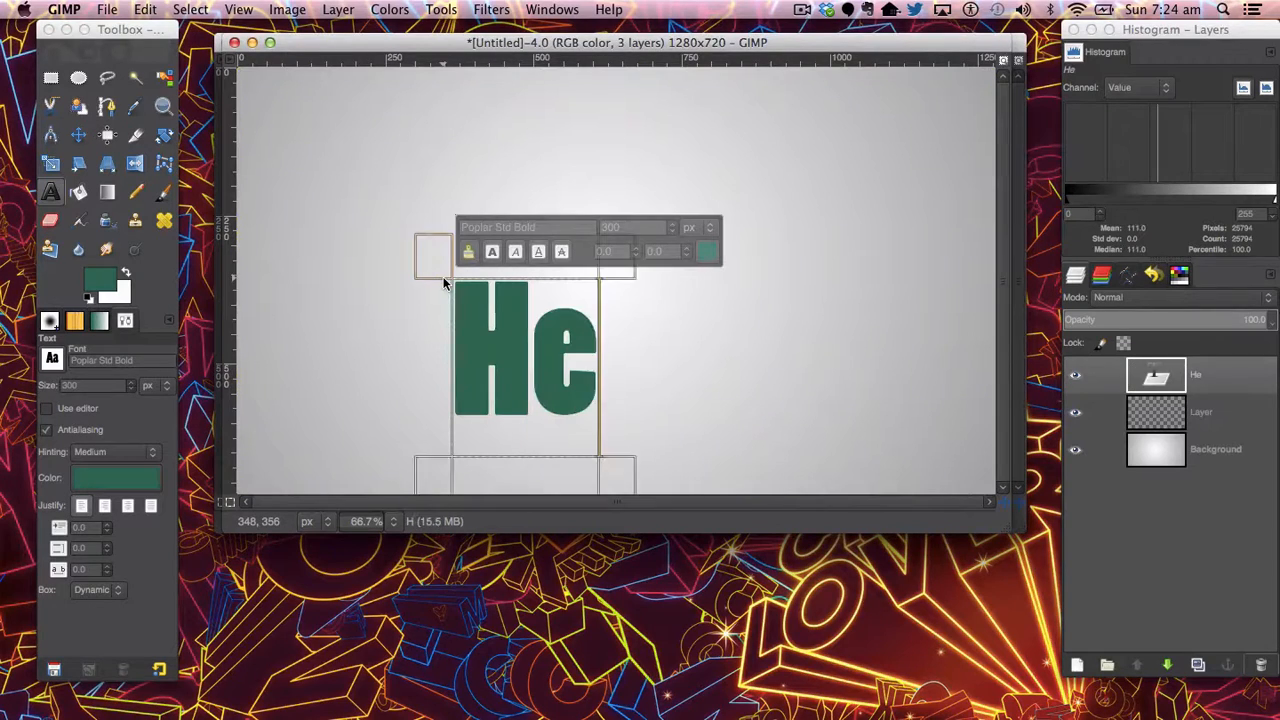
pyautogui.write('llo')
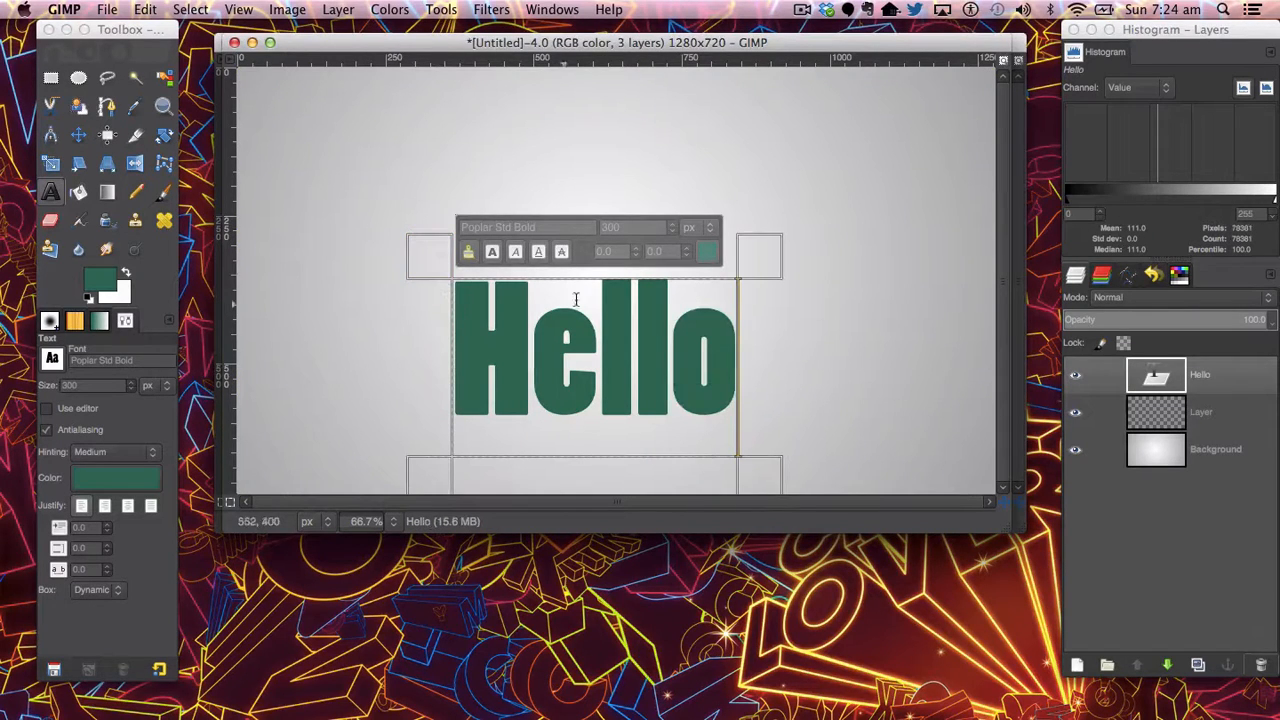
pyautogui.moveTo(549, 353)
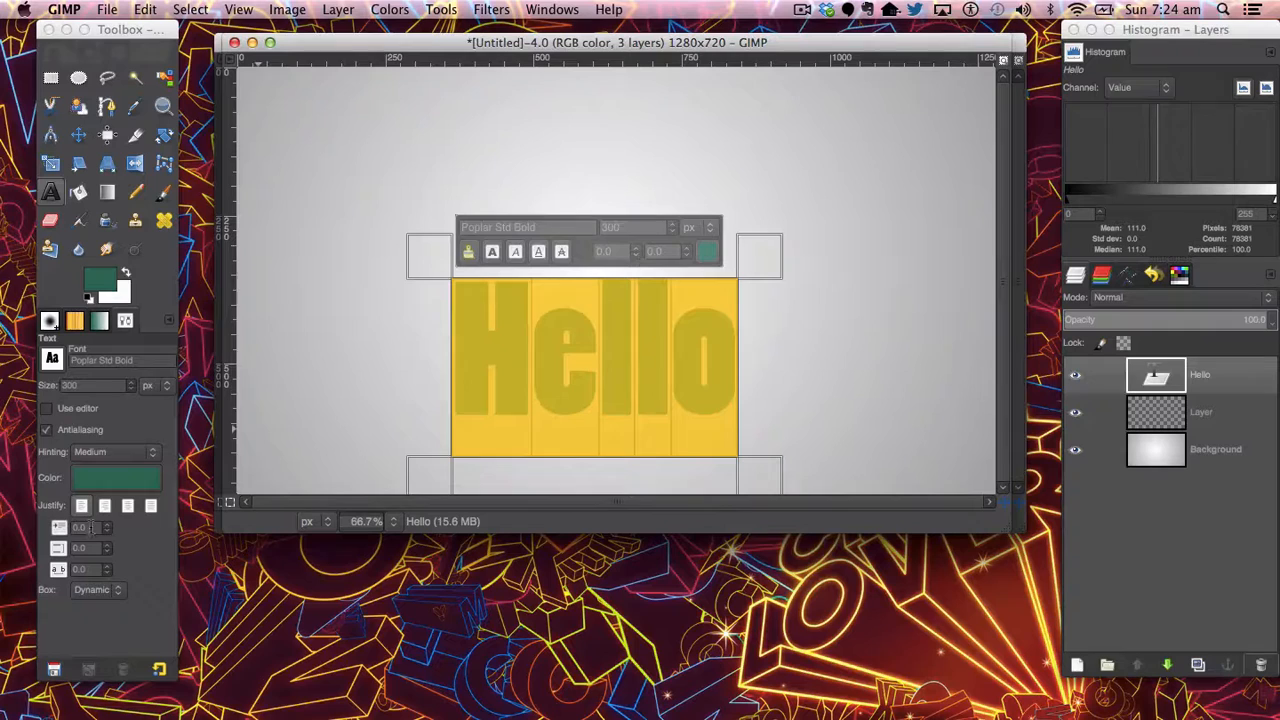
pyautogui.moveTo(100, 553)
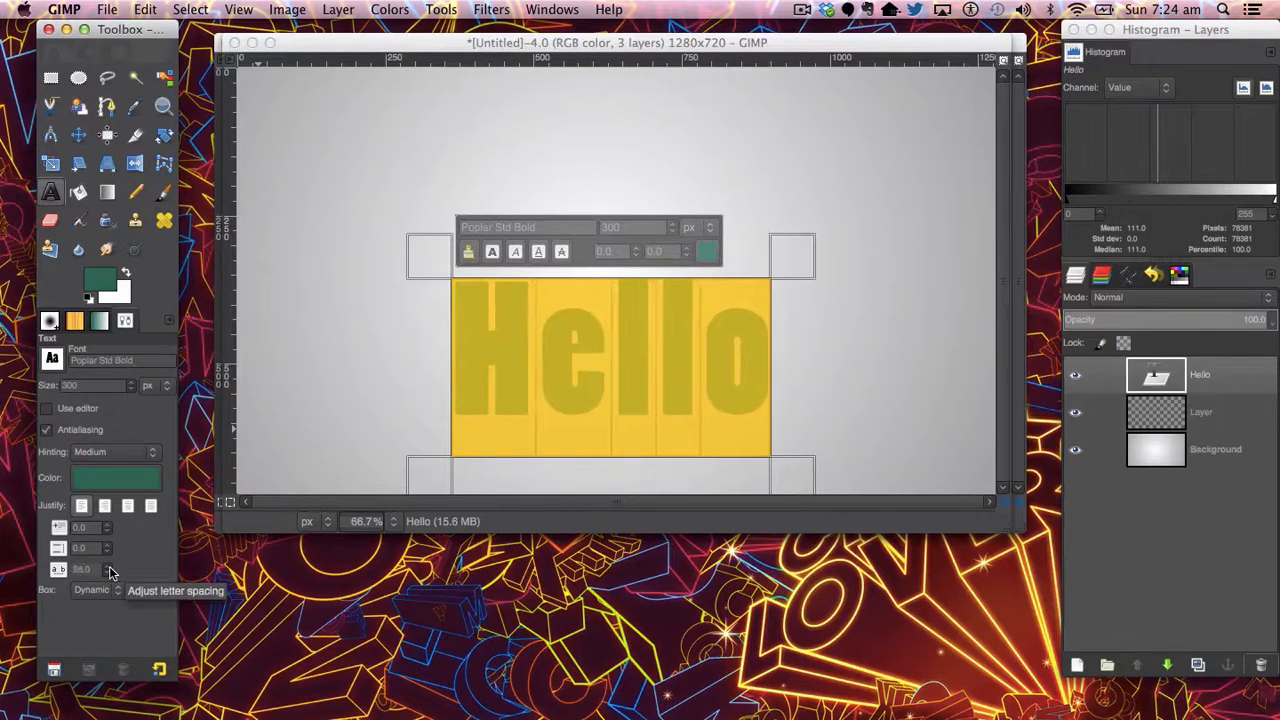
# Adjust the Hello letter spacing and drag the text toward the image centre.
pyautogui.click(108, 572)
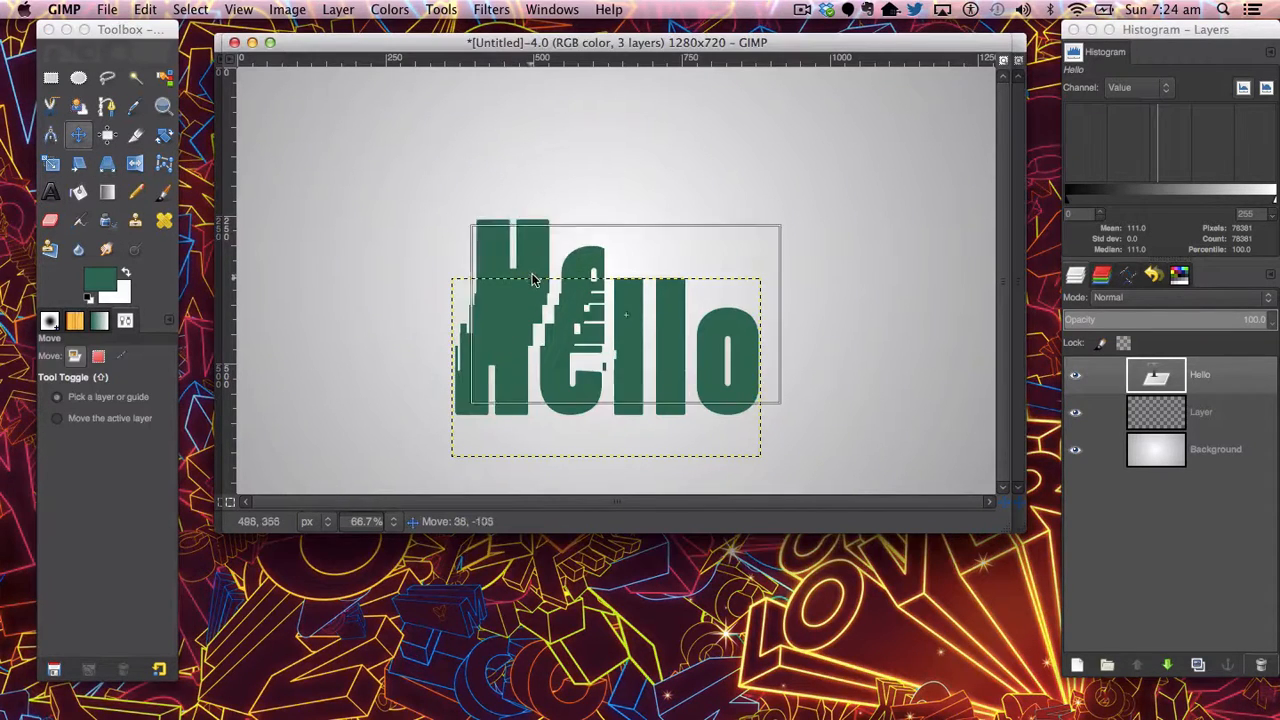
pyautogui.moveTo(530, 280); pyautogui.dragTo(500, 255)
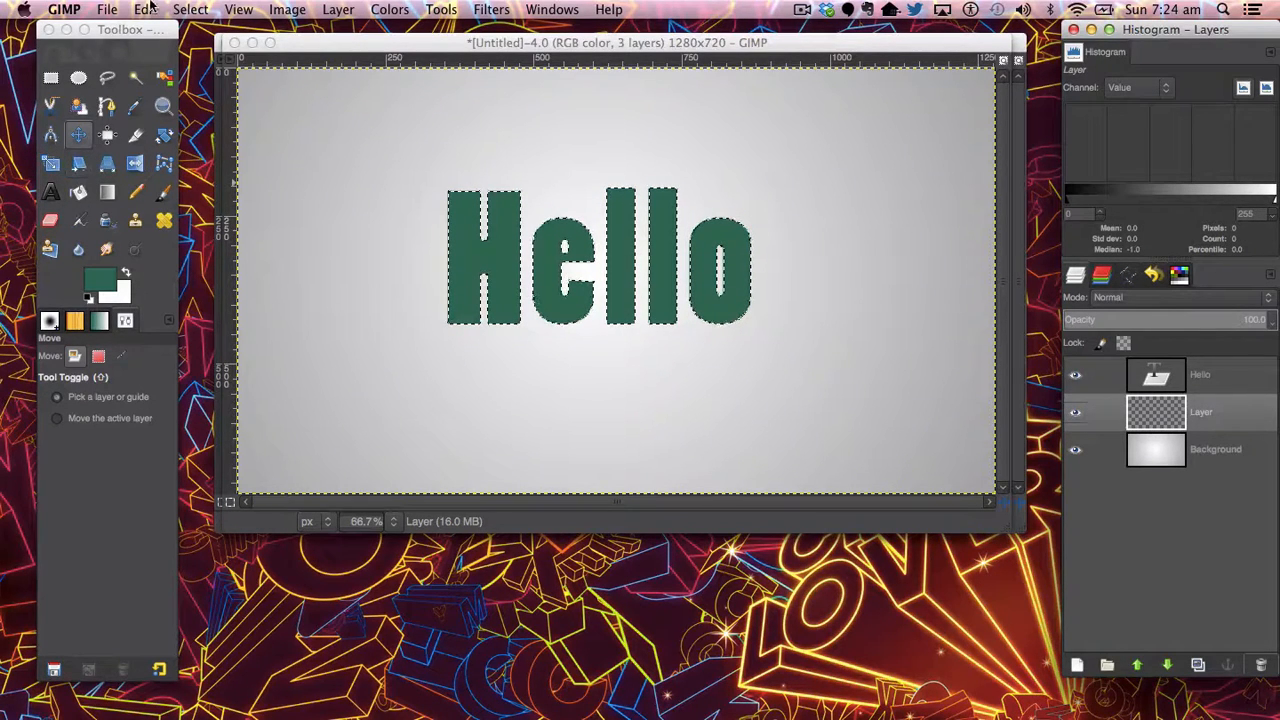
# Grow the Hello selection by 6 px and bucket-fill it black as an outline.
pyautogui.click(190, 9)
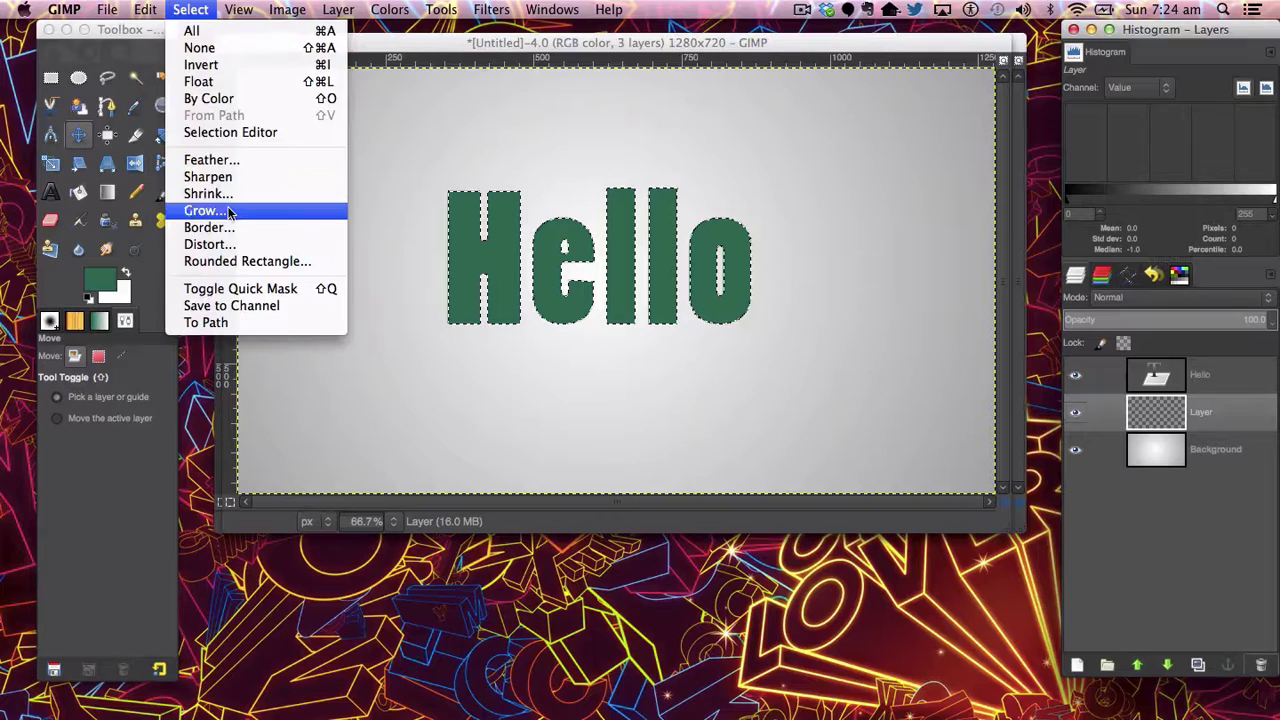
pyautogui.click(203, 210)
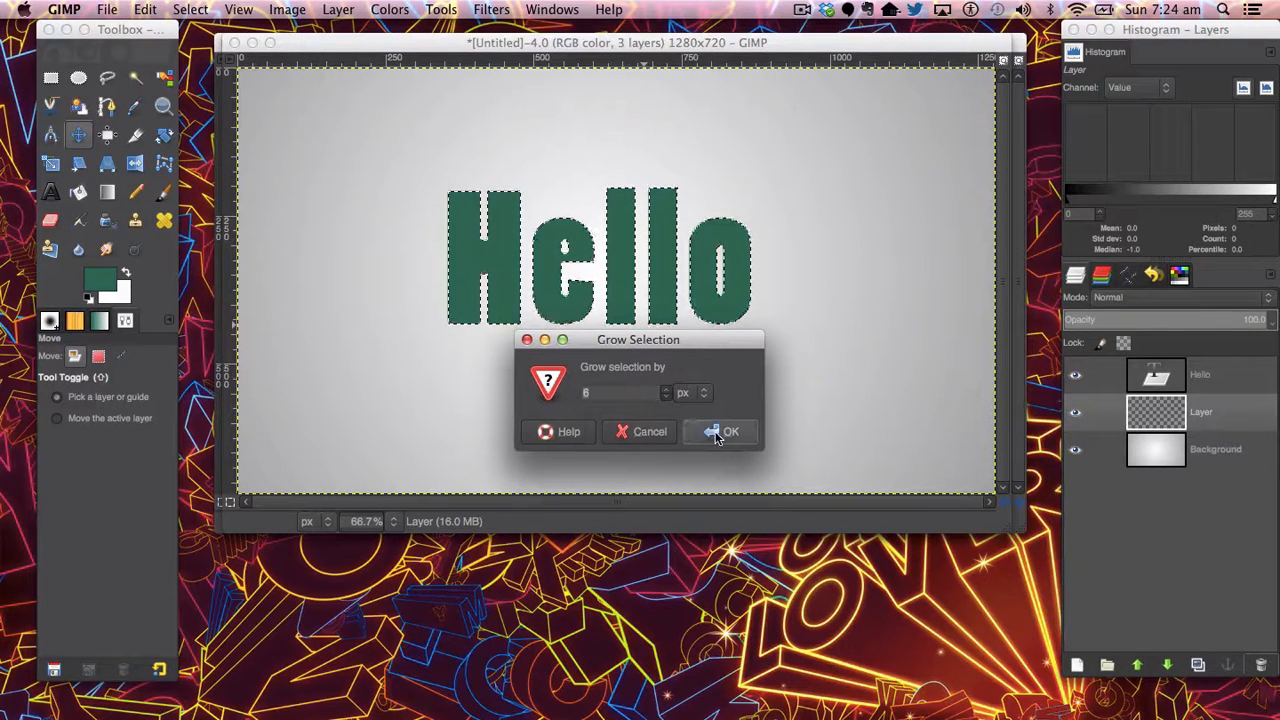
pyautogui.click(730, 432)
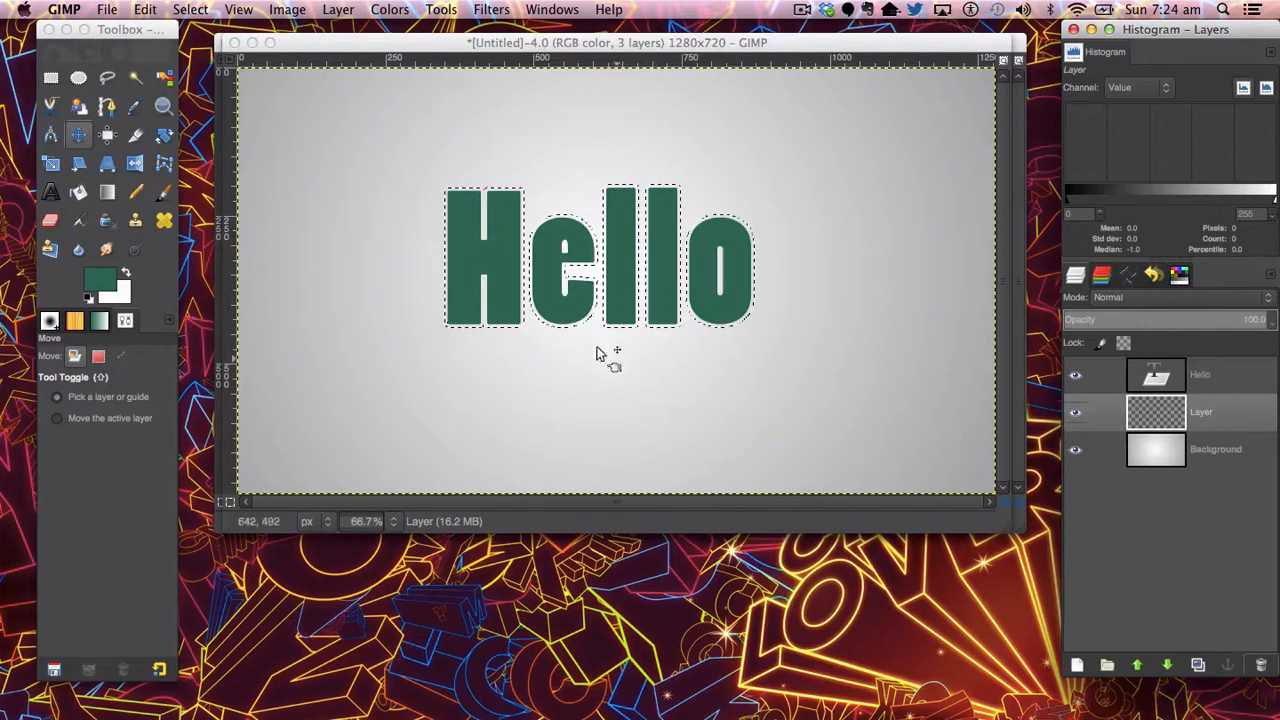
pyautogui.moveTo(340, 220)
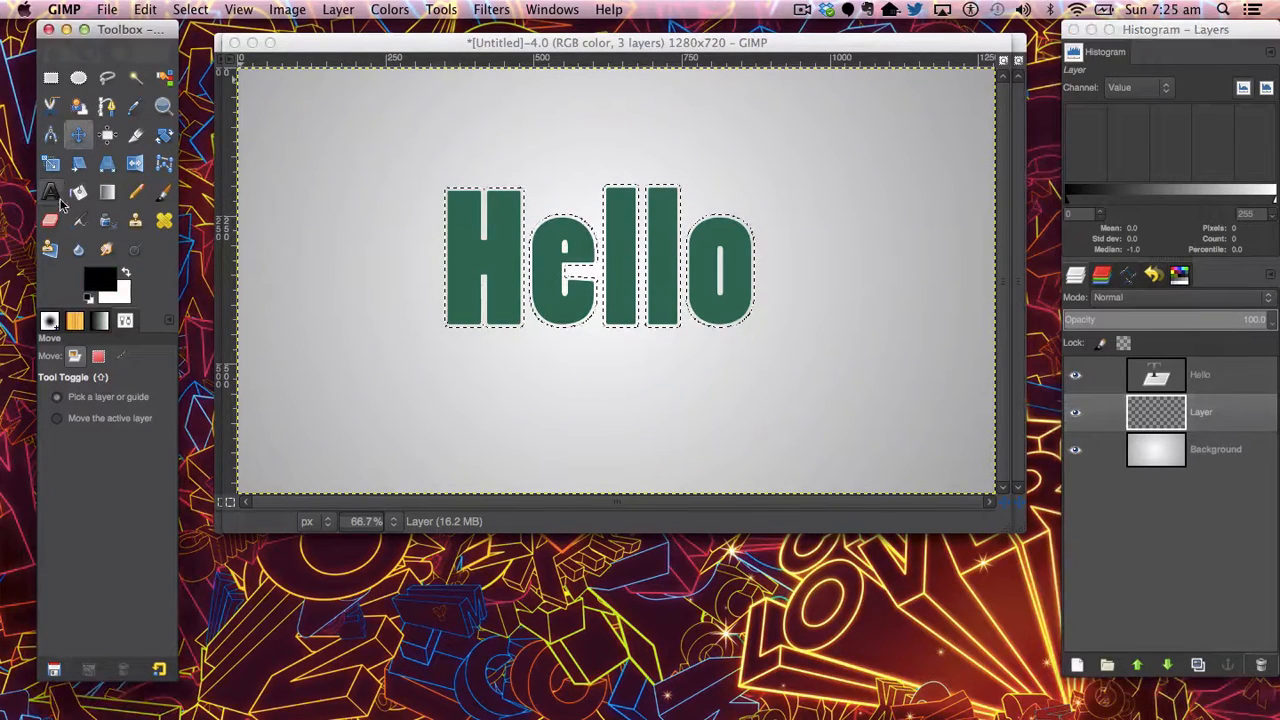
pyautogui.click(77, 191)
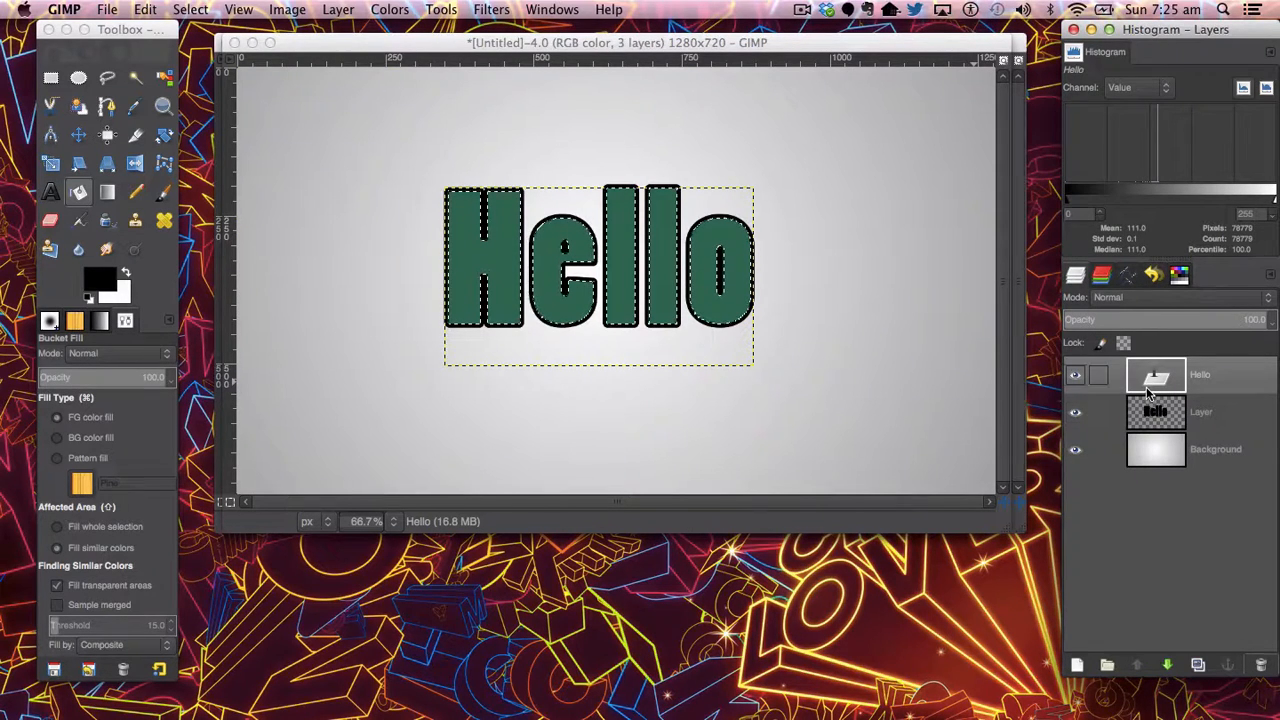
pyautogui.click(1210, 412)
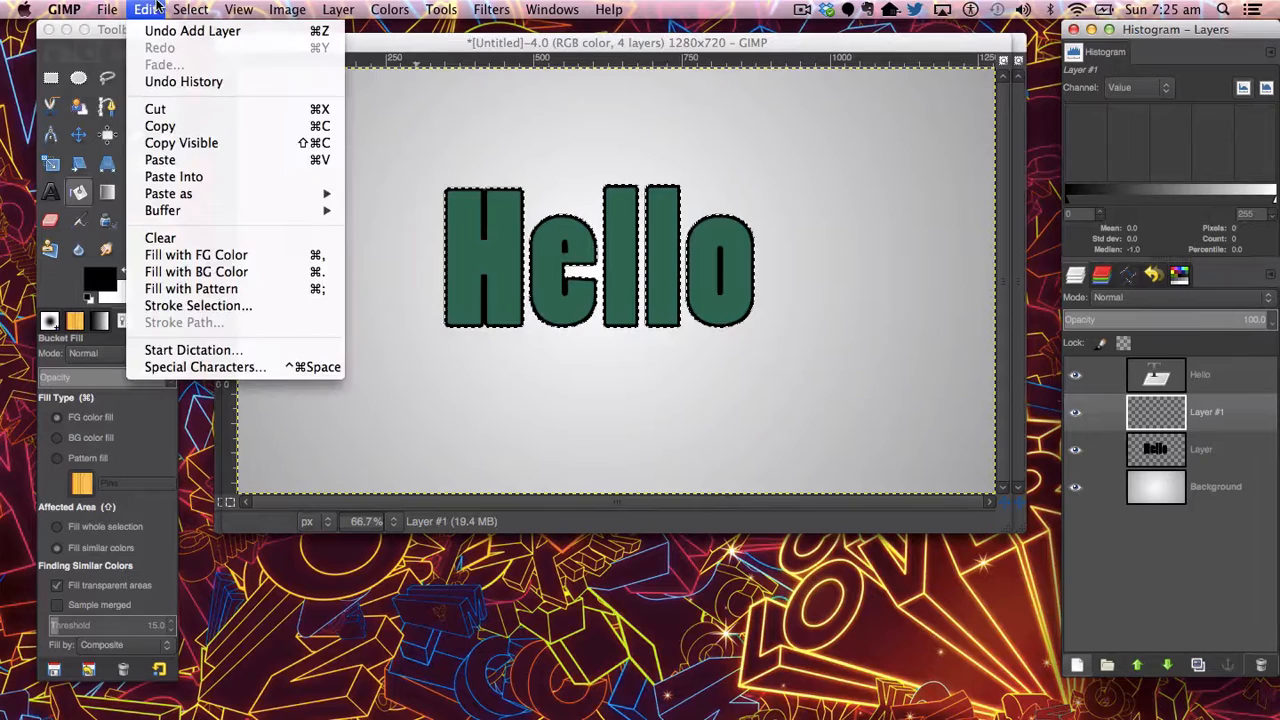
# Grow the selection further and fill it light green (44c99c) below the black outline.
pyautogui.click(190, 9)
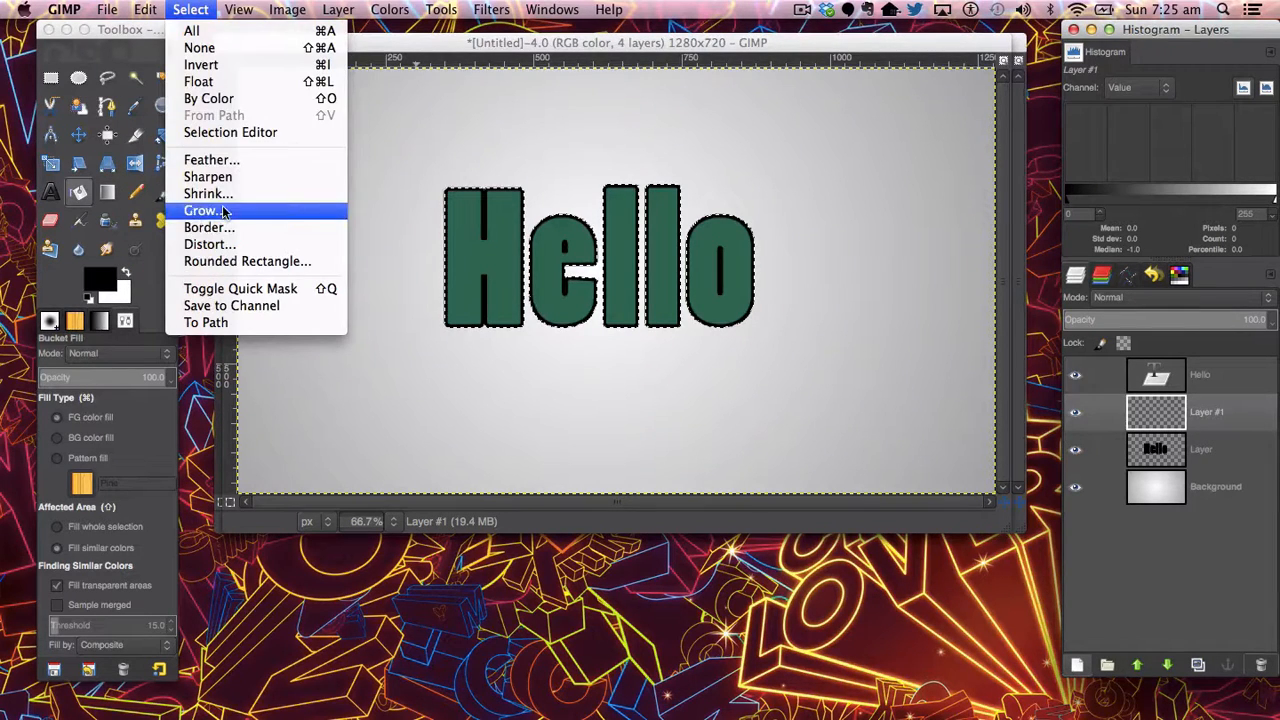
pyautogui.click(201, 210)
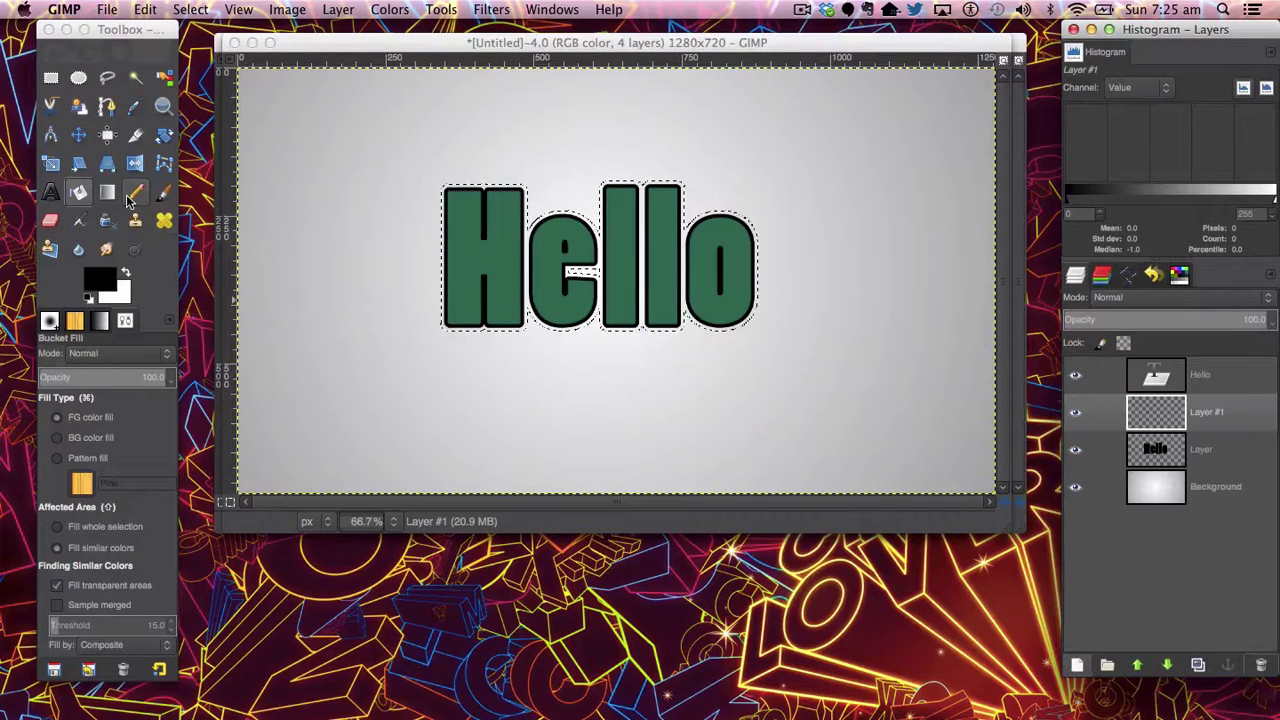
pyautogui.click(88, 283)
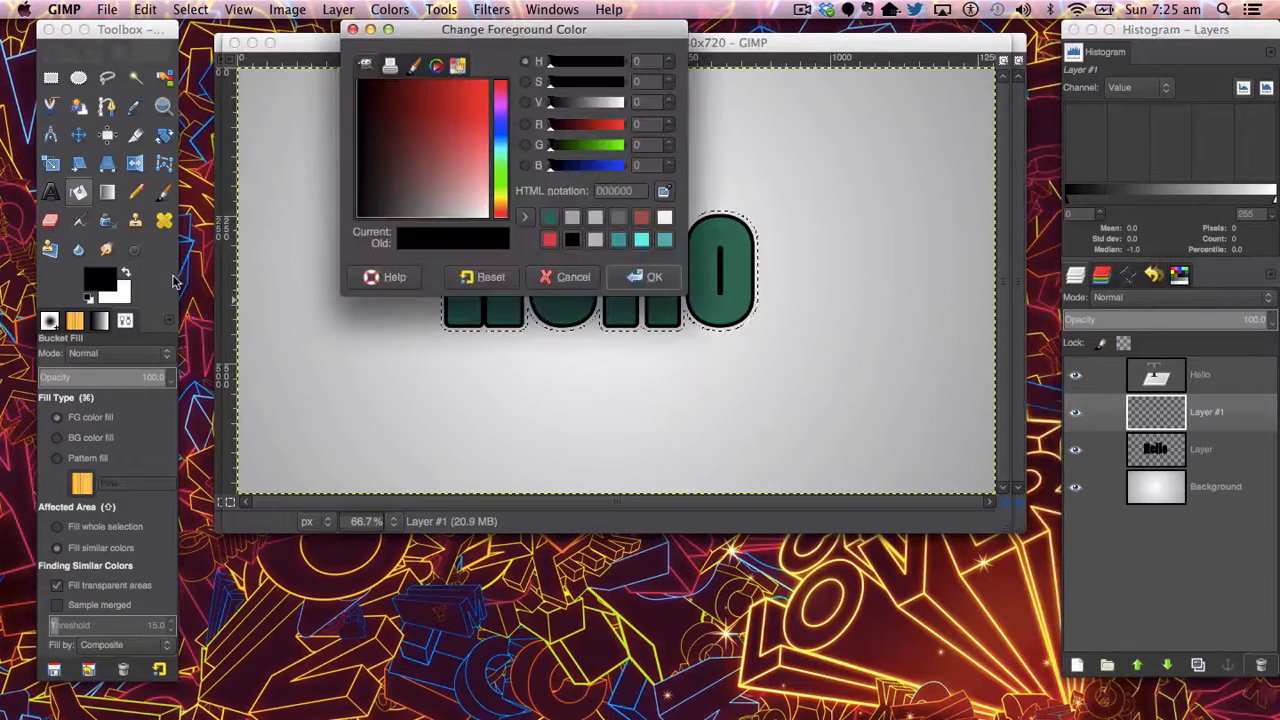
pyautogui.click(467, 163)
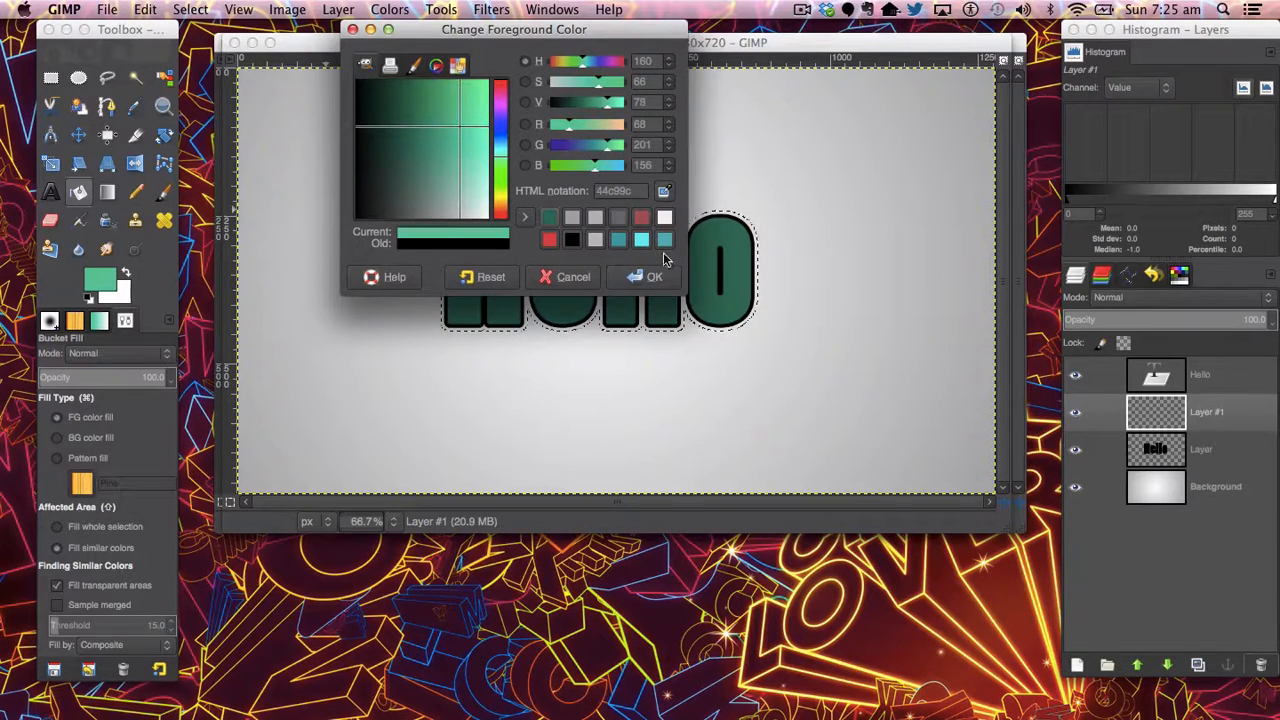
pyautogui.click(644, 277)
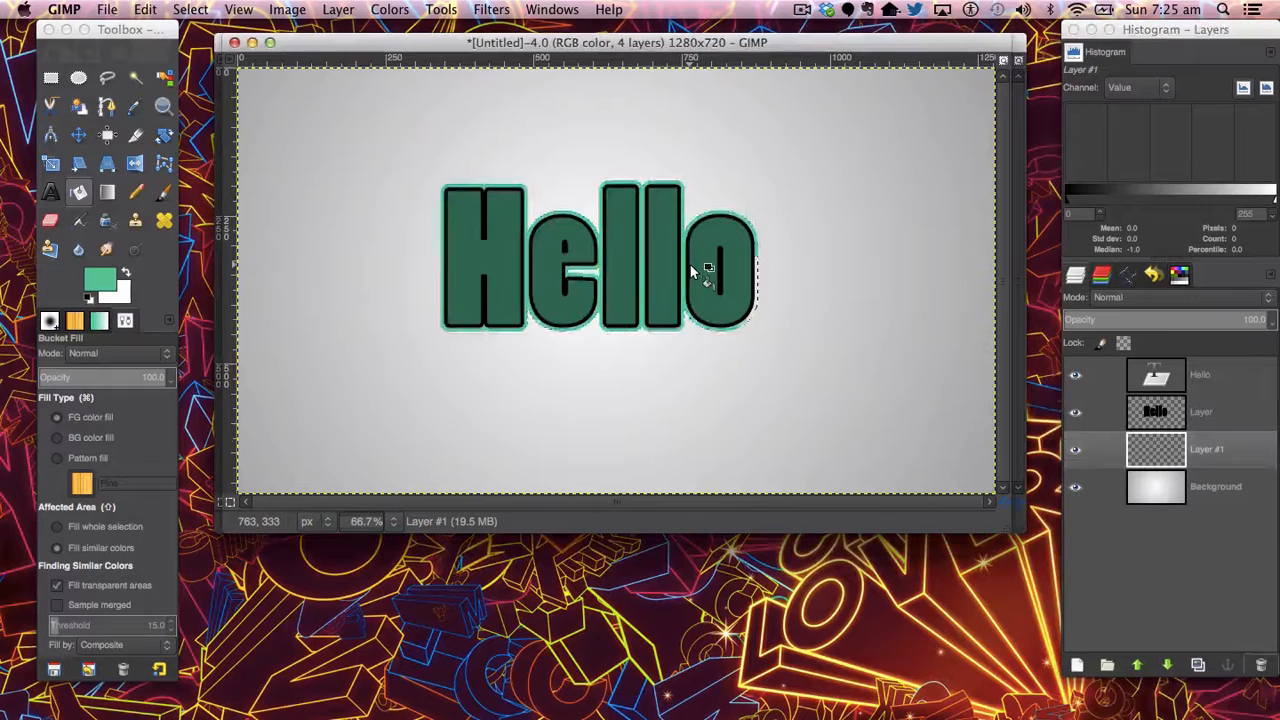
pyautogui.click(703, 268)
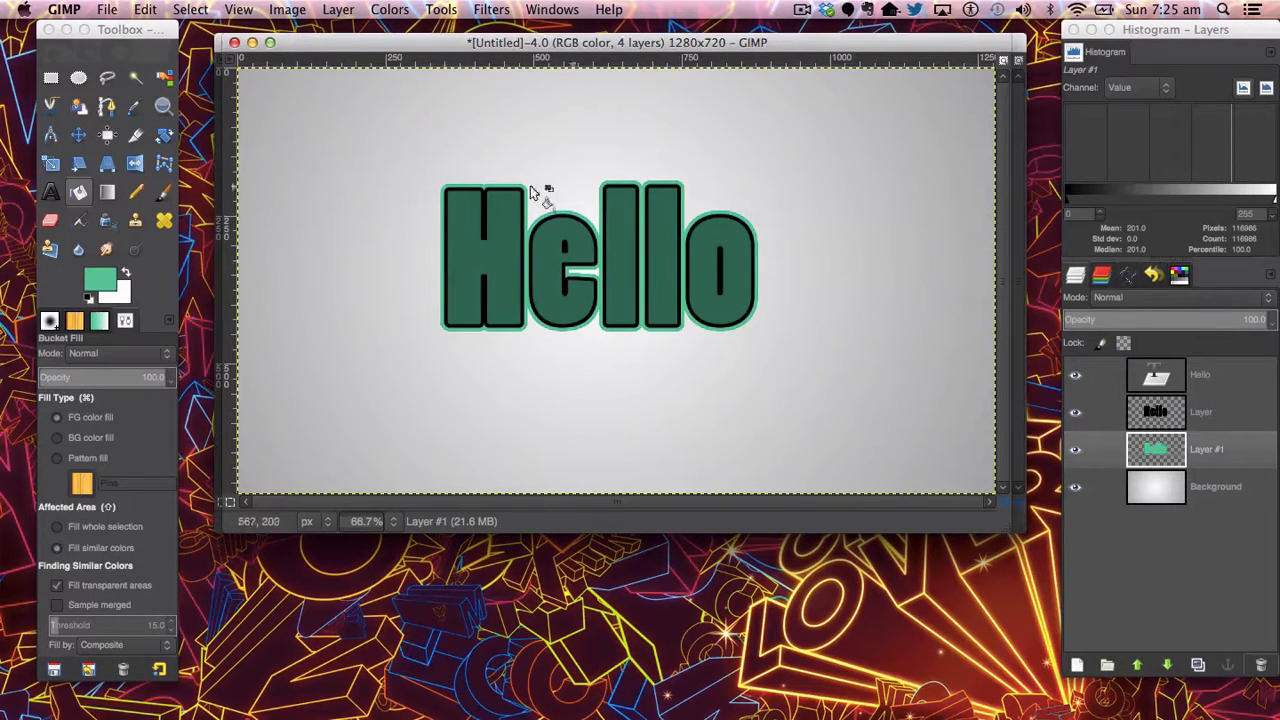
pyautogui.moveTo(975, 365)
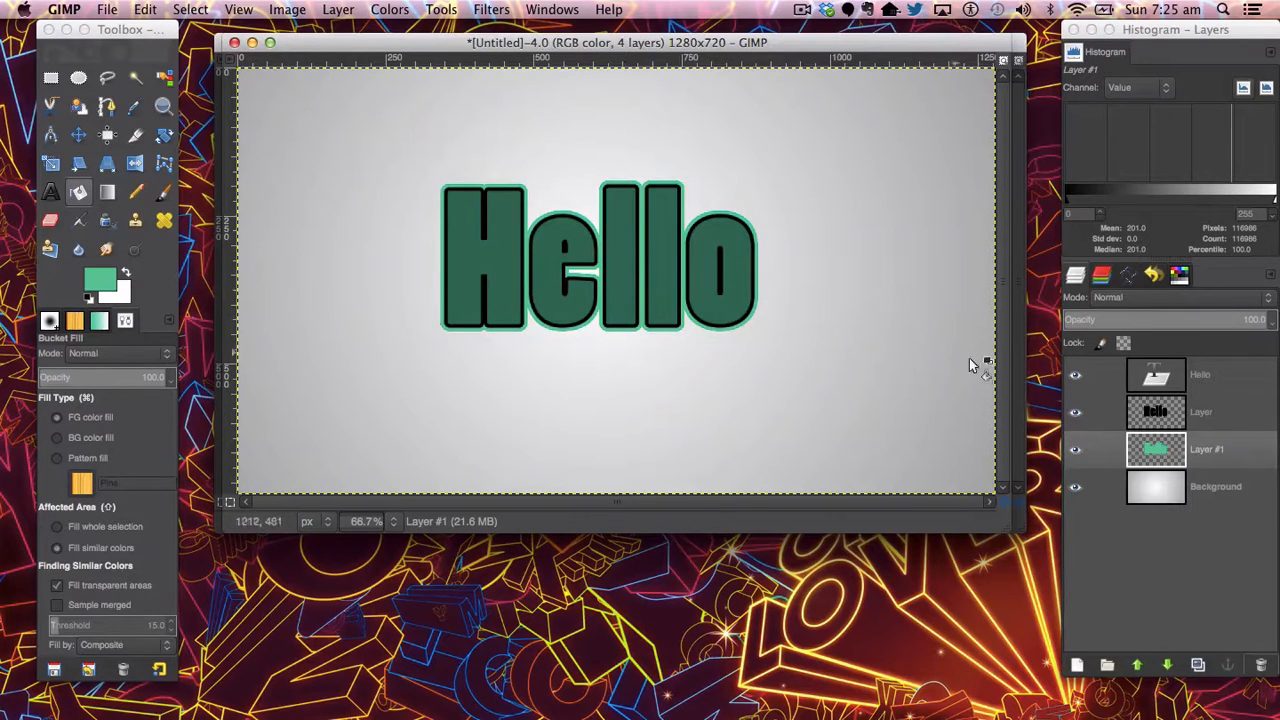
pyautogui.click(1200, 374)
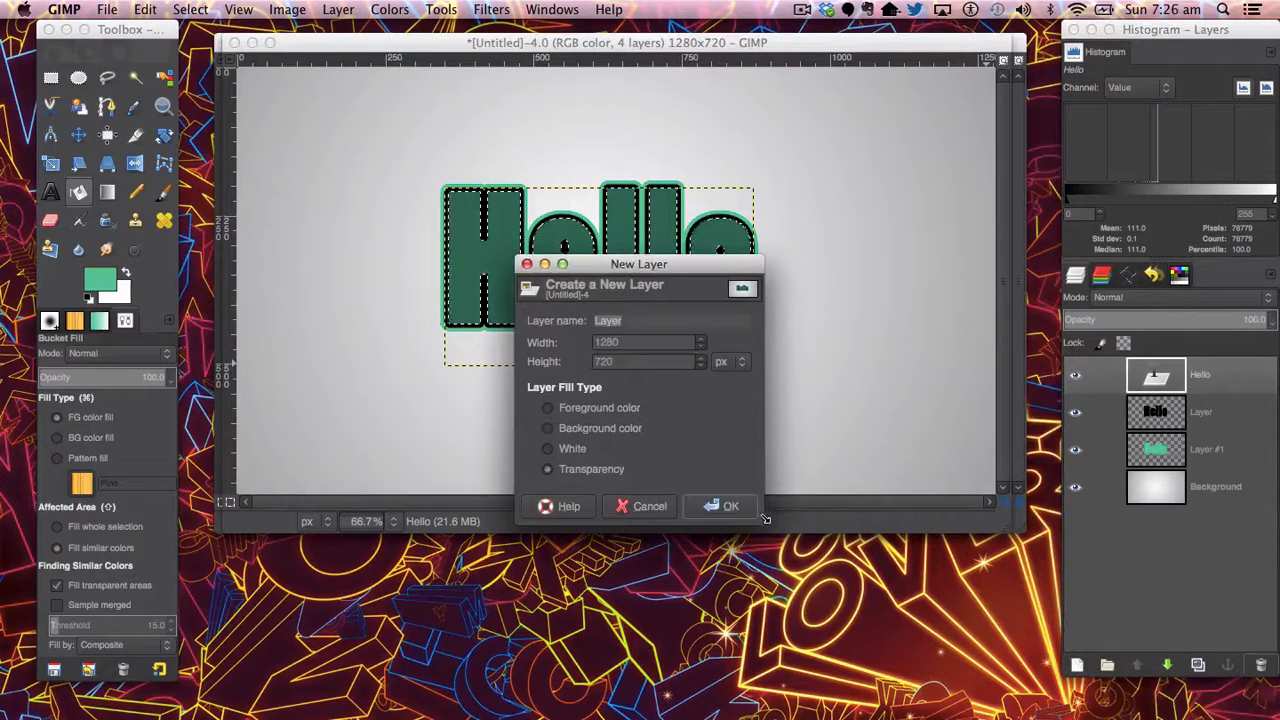
# Add a transparent top layer and intersect the letter selection with an ellipse over their tops.
pyautogui.click(731, 506)
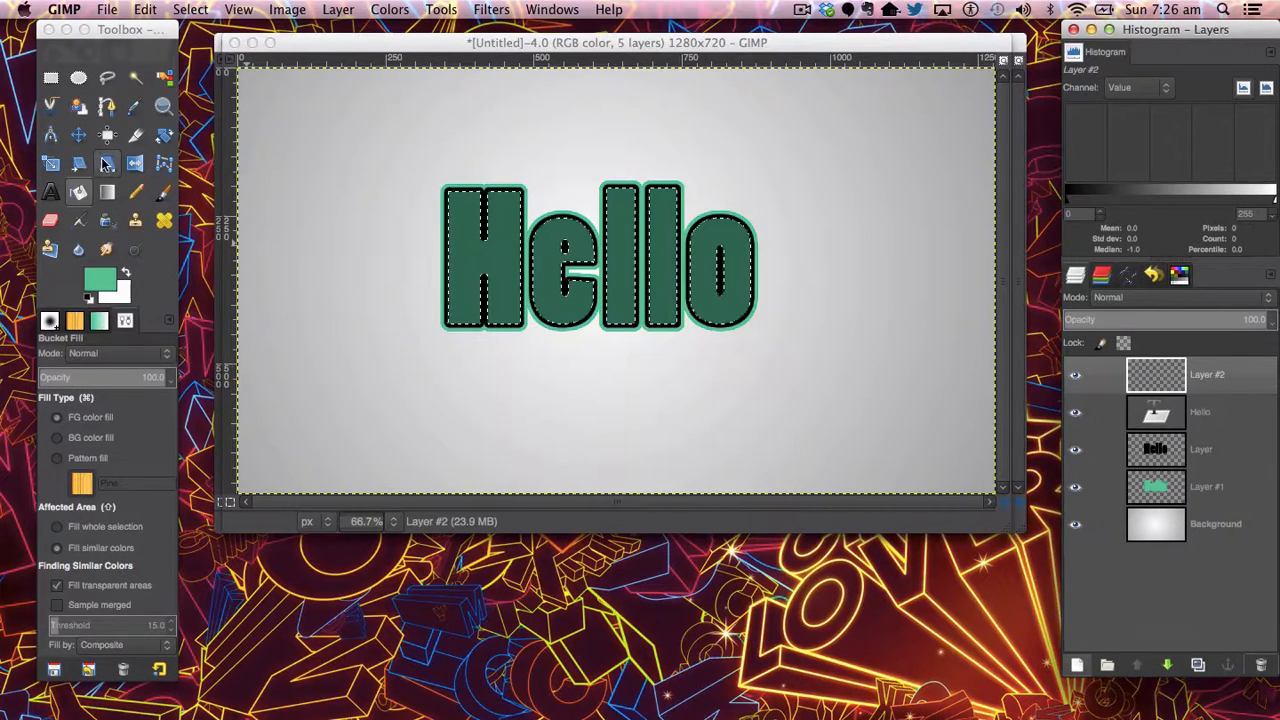
pyautogui.click(77, 76)
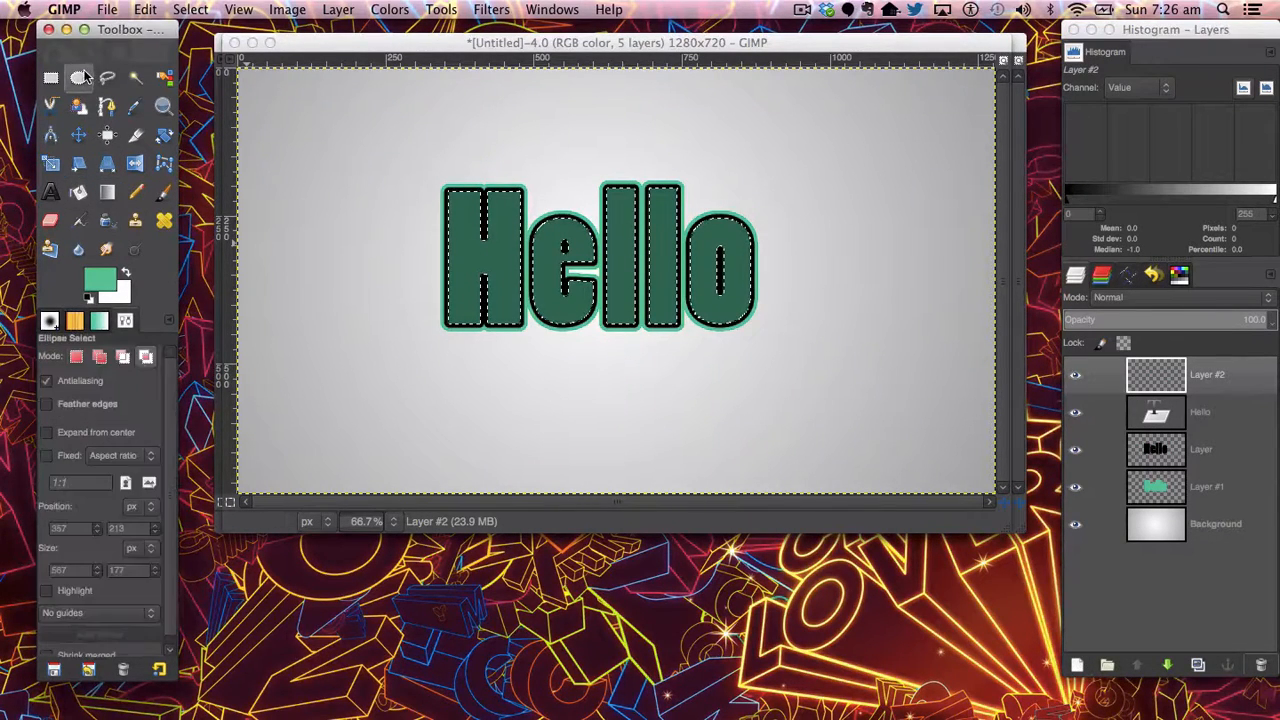
pyautogui.moveTo(377, 125); pyautogui.dragTo(518, 205)
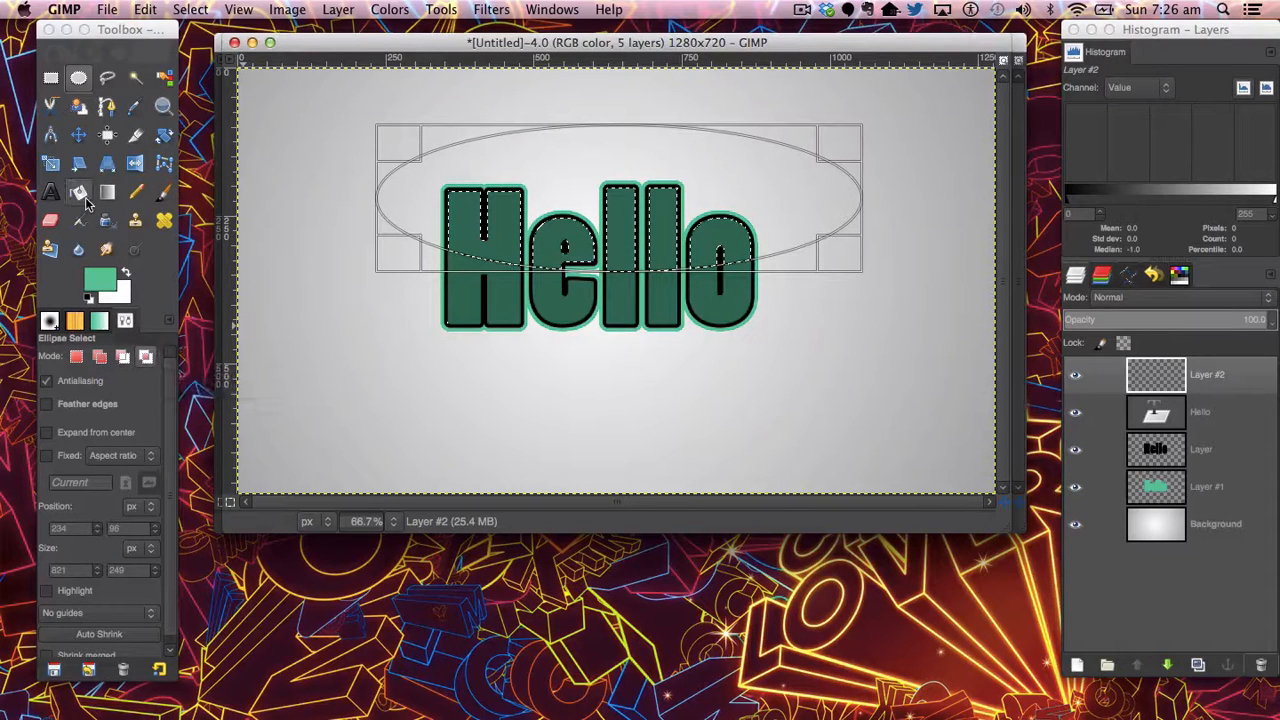
pyautogui.click(107, 192)
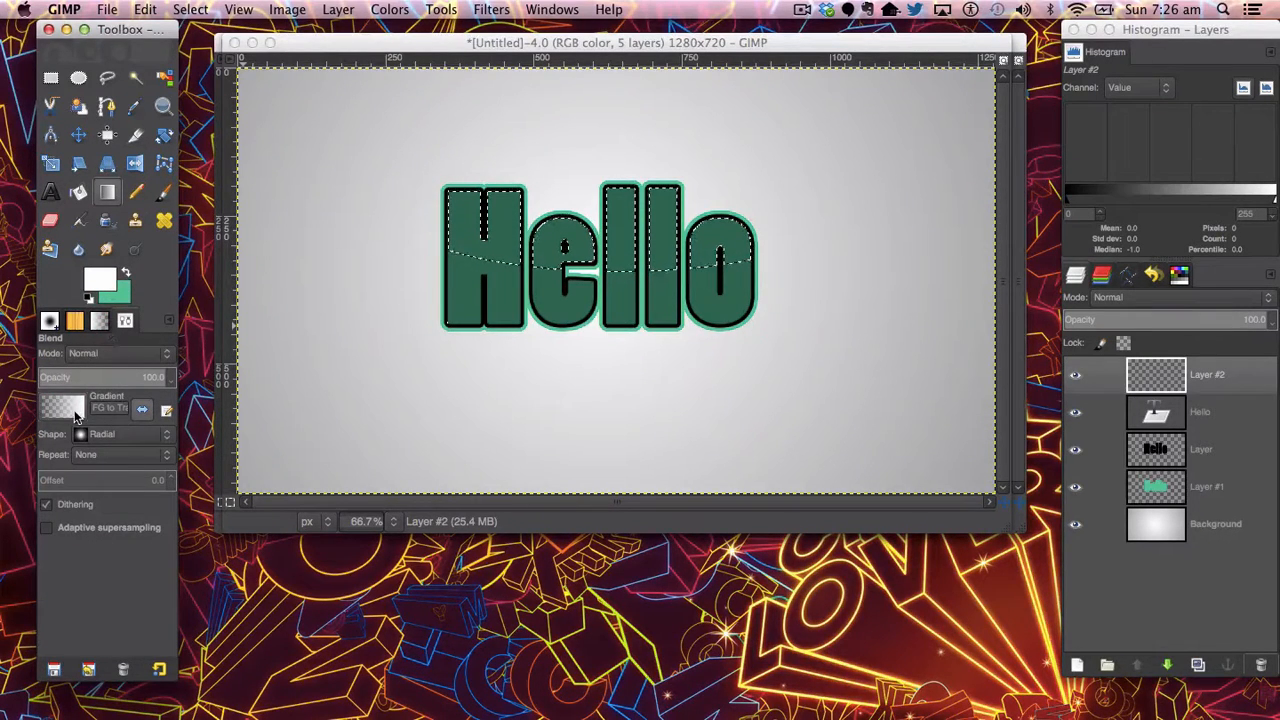
# Draw a linear white-to-transparent gradient across the letter tops and set the layer to Overlay.
pyautogui.click(62, 407)
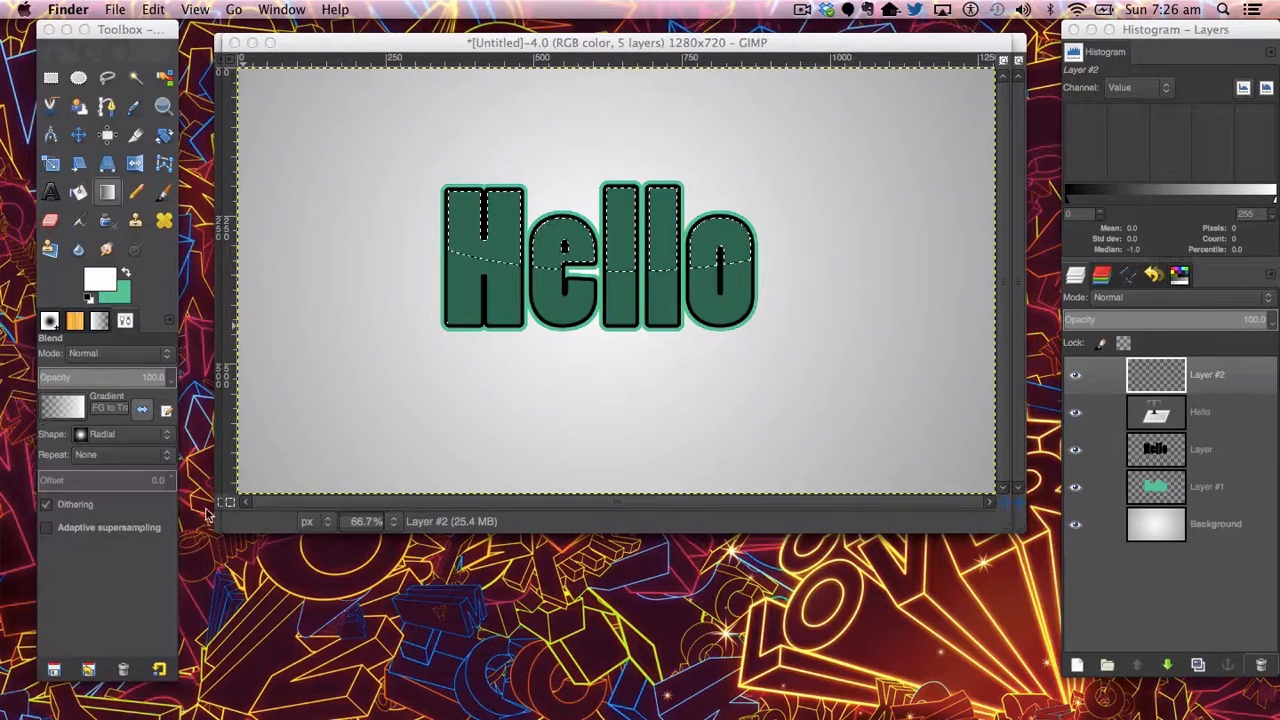
pyautogui.click(130, 433)
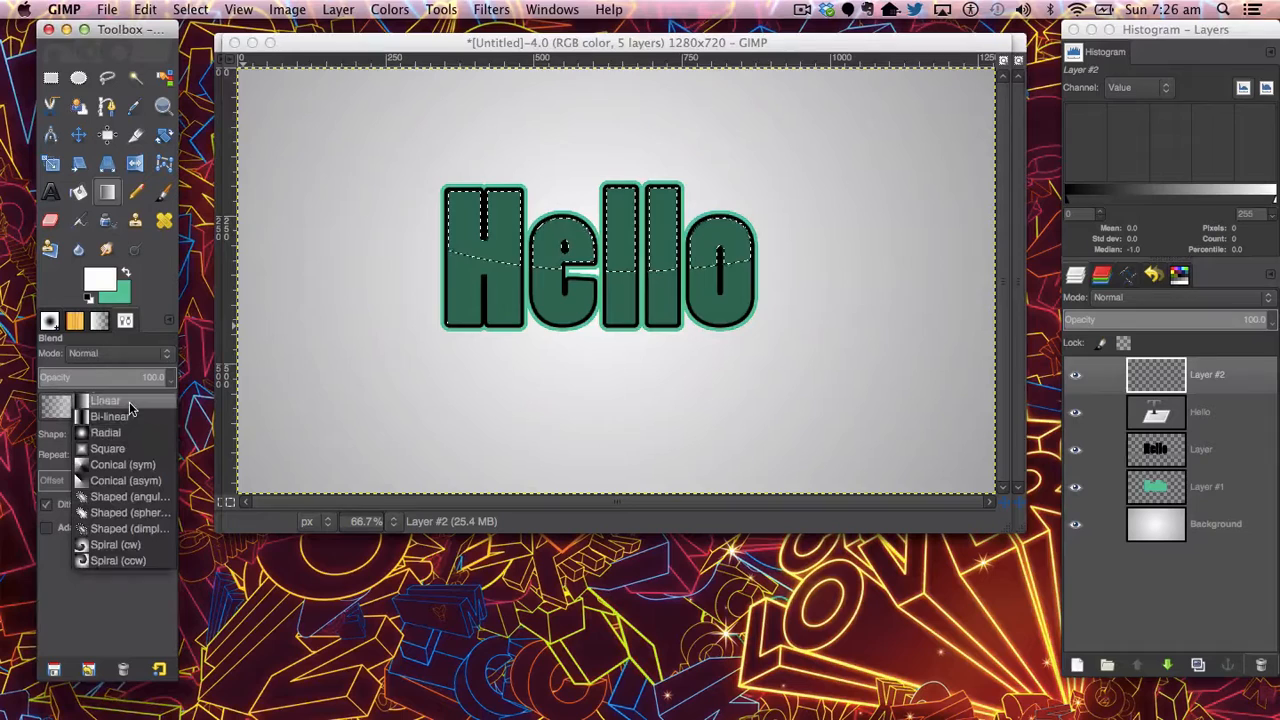
pyautogui.click(102, 400)
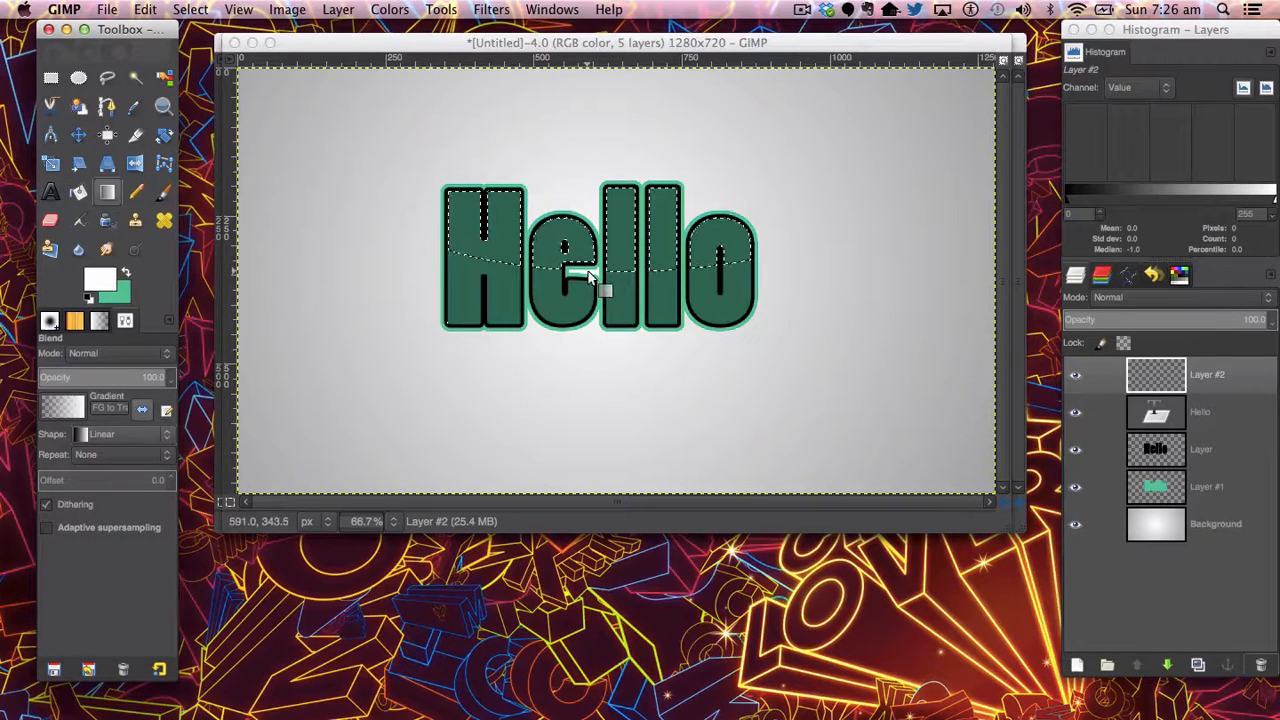
pyautogui.click(590, 285)
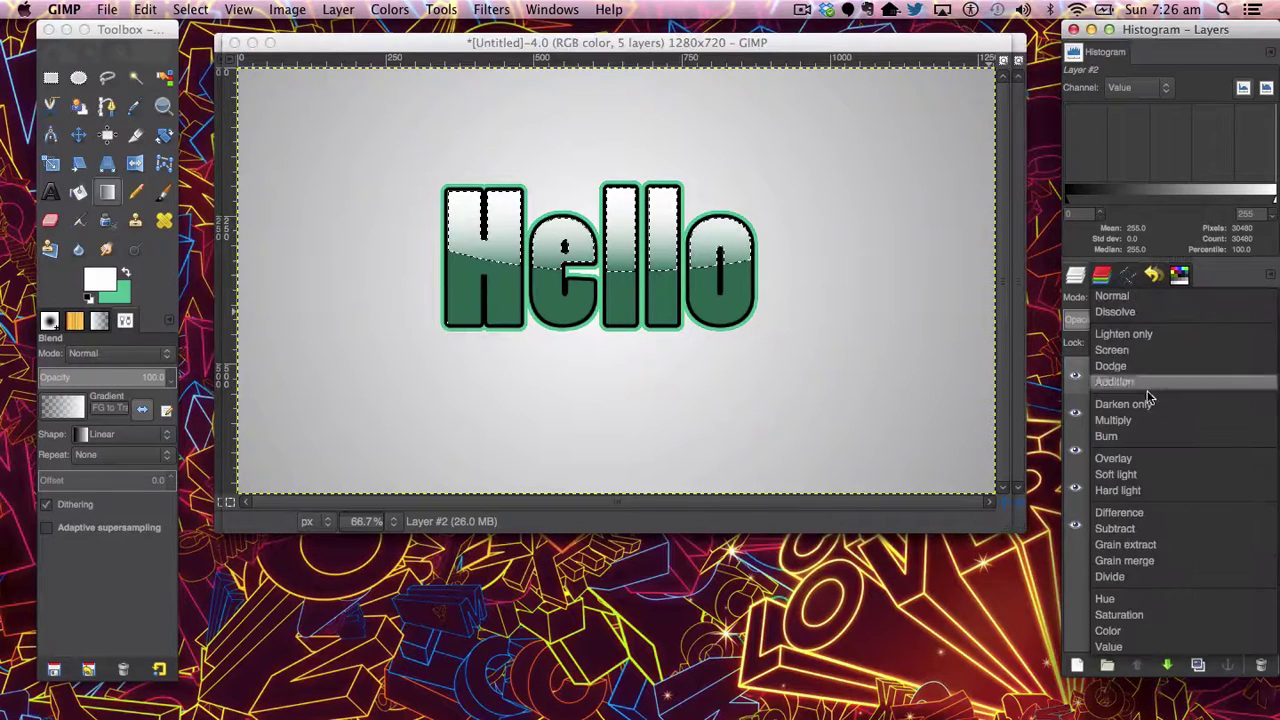
pyautogui.click(1113, 457)
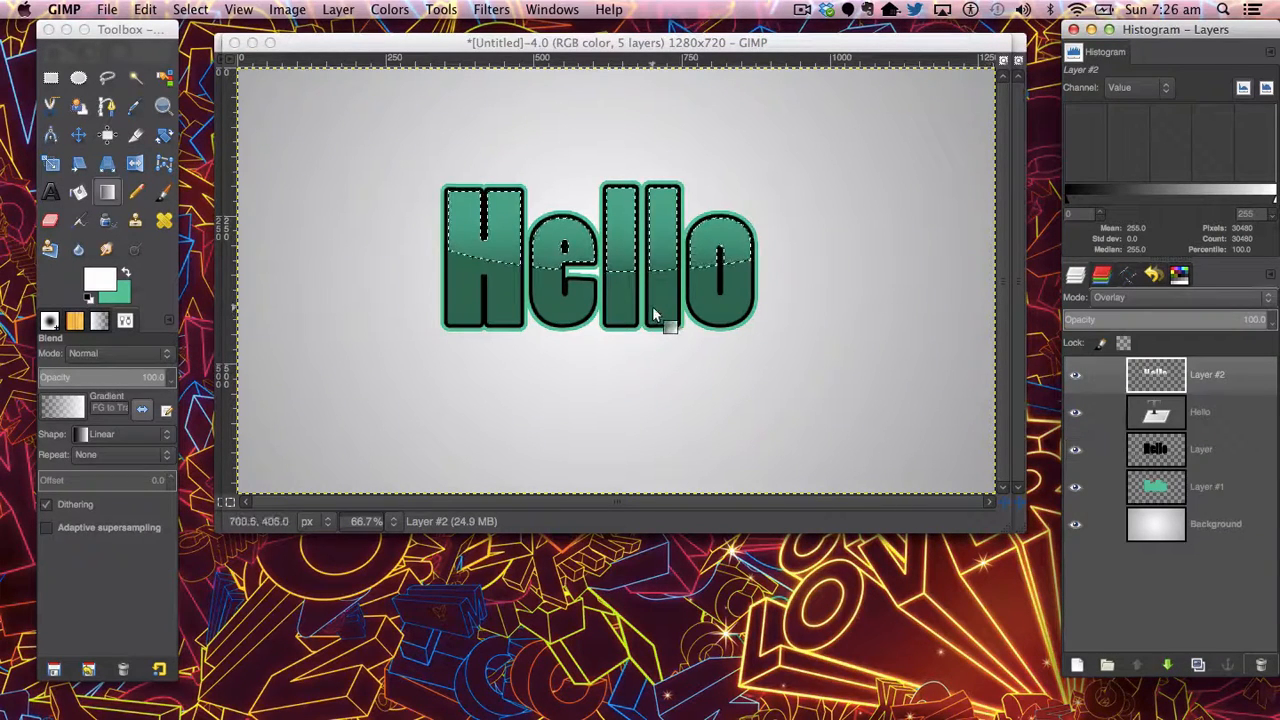
pyautogui.moveTo(587, 288)
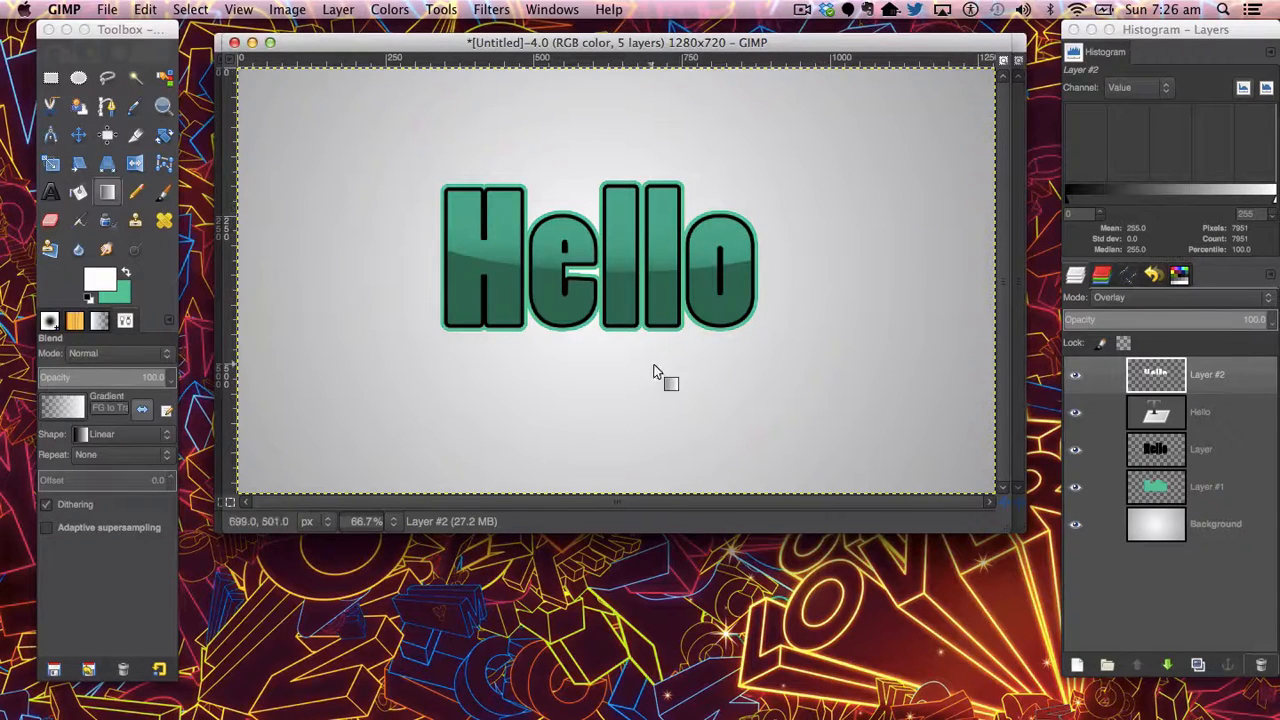
pyautogui.moveTo(828, 247)
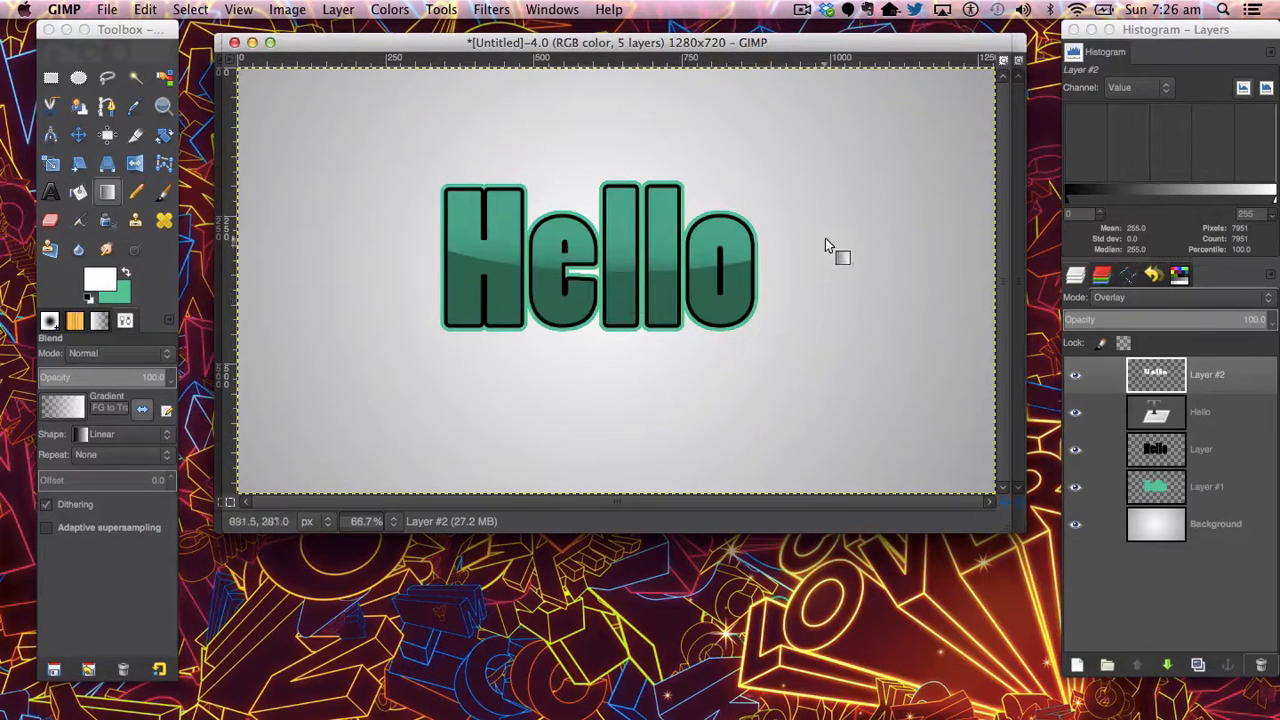
pyautogui.moveTo(453, 417)
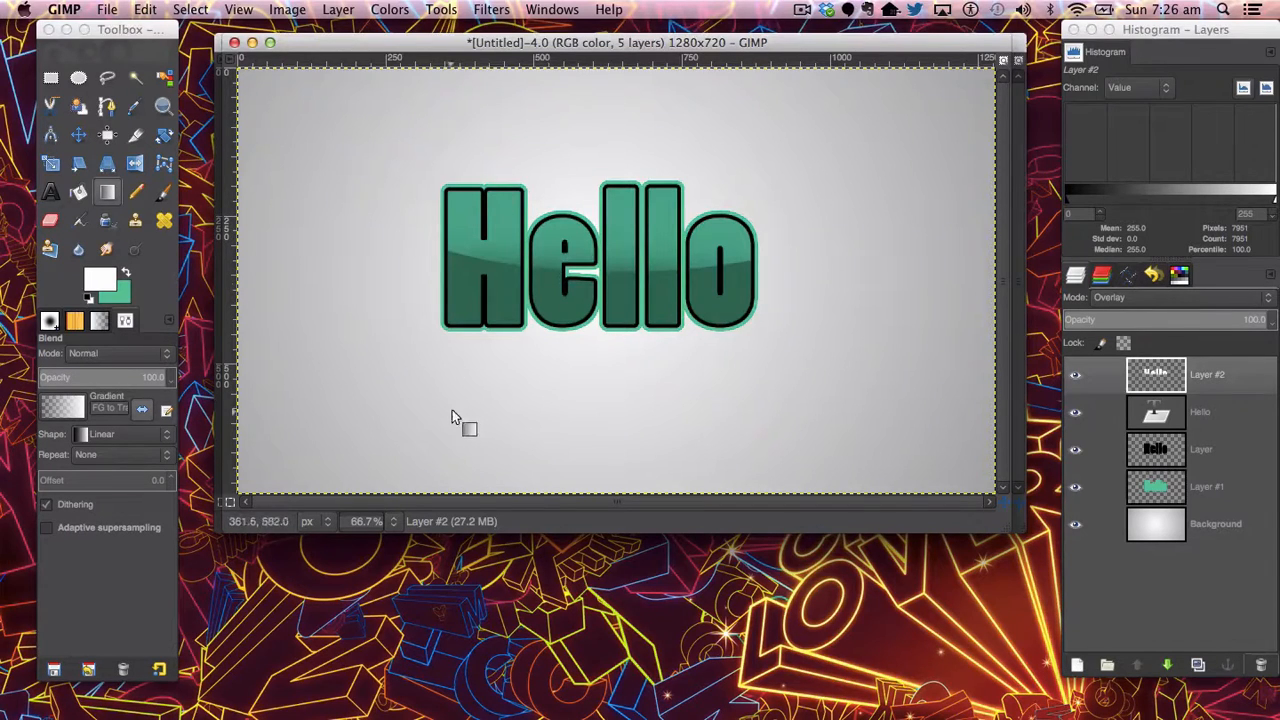